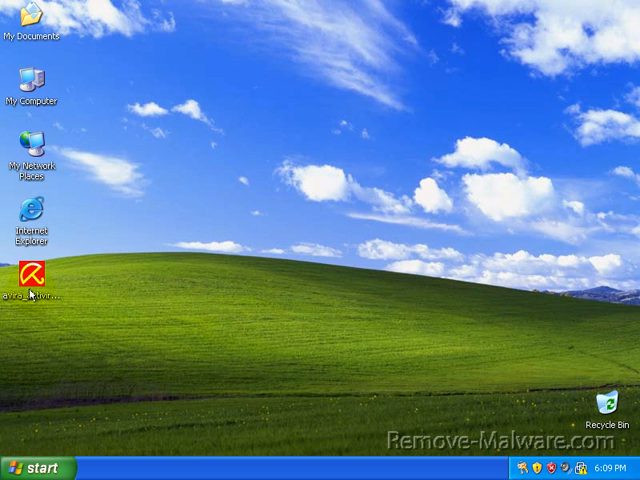
Step: Move the Avira installer icon to the centre of the desktop and bring up its context menu
click(28, 284)
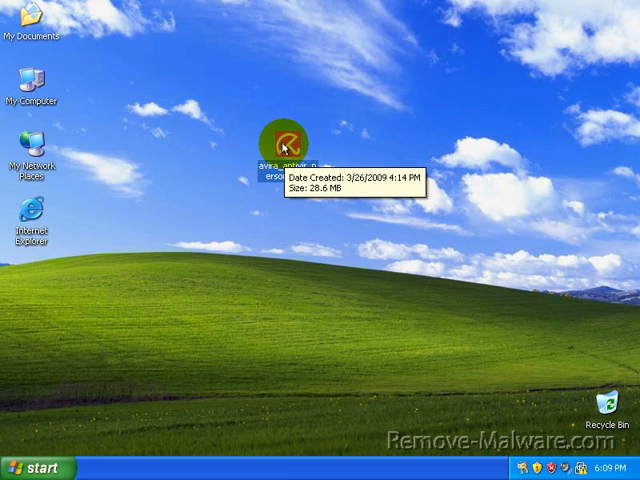
mouse_move(284, 148)
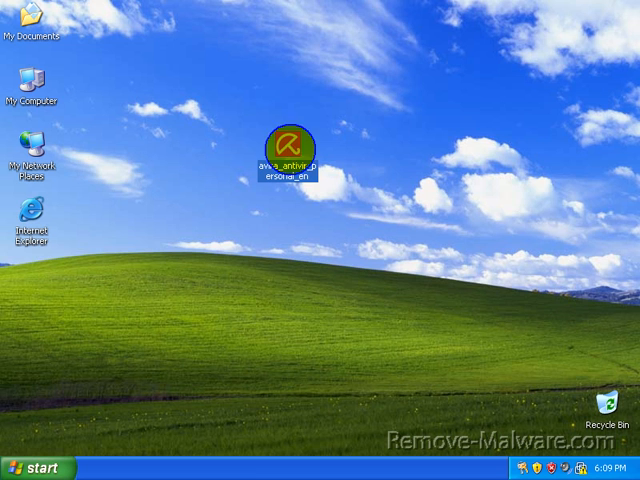
right_click(290, 136)
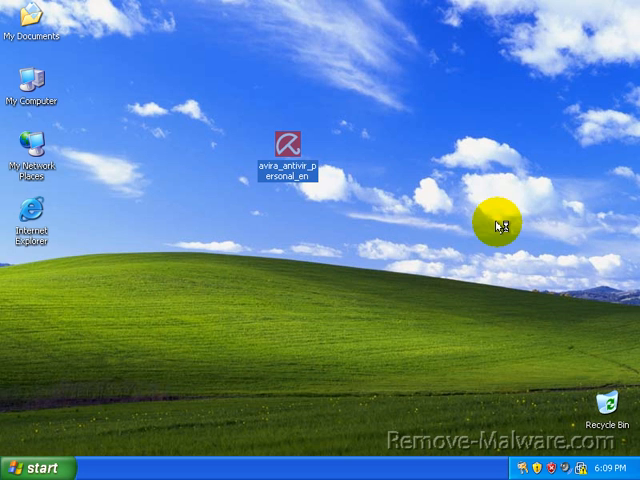
Step: Launch the Avira installer package and accept unpacking of the installation files
double_click(290, 150)
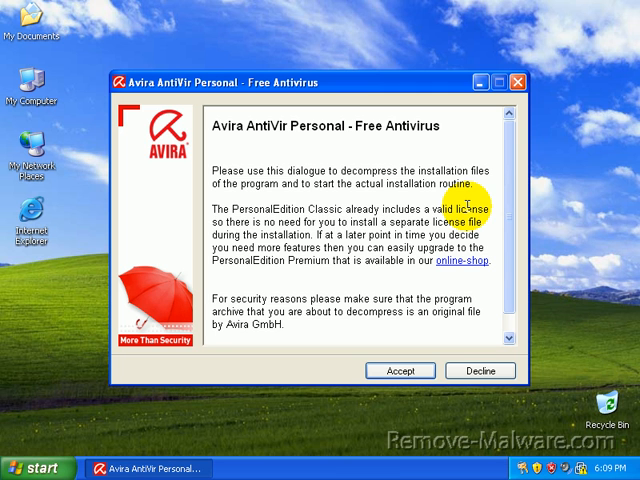
mouse_move(344, 324)
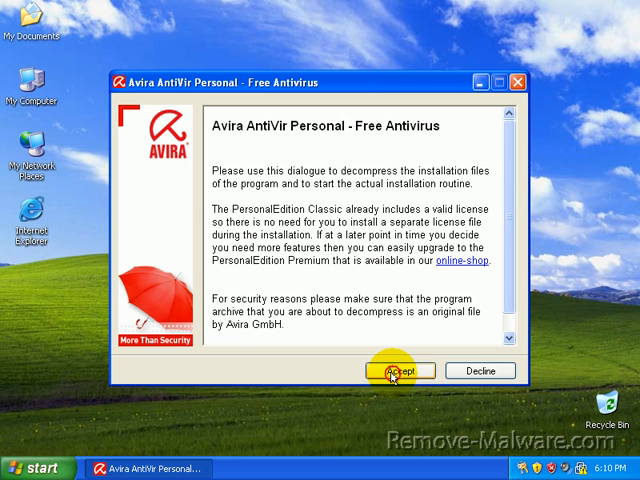
click(396, 370)
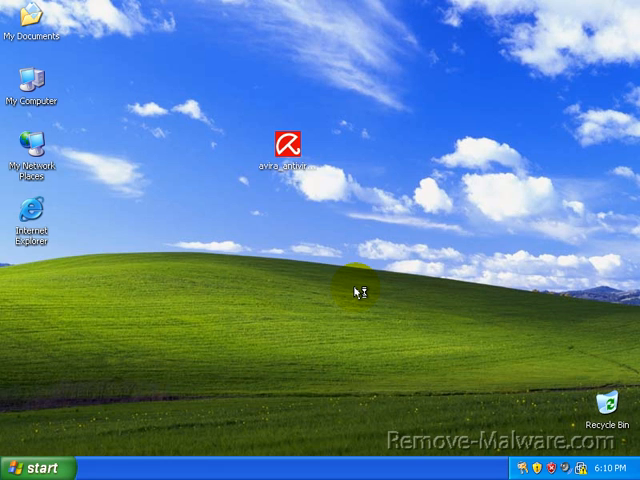
double_click(284, 142)
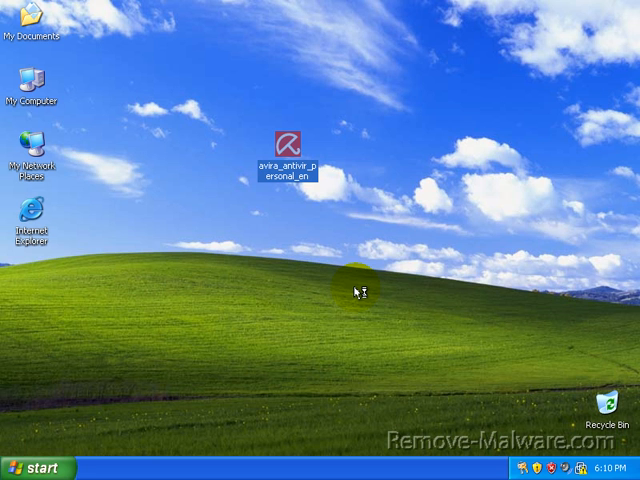
Step: Run Avira setup accepting the licence, private use and Complete install type, then continue past registration
double_click(288, 156)
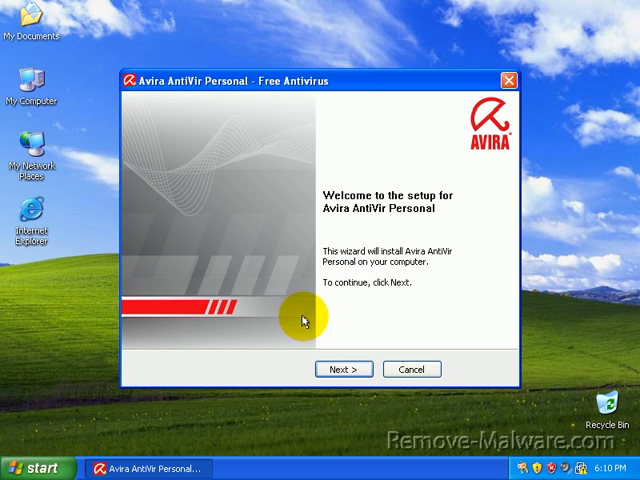
mouse_move(216, 216)
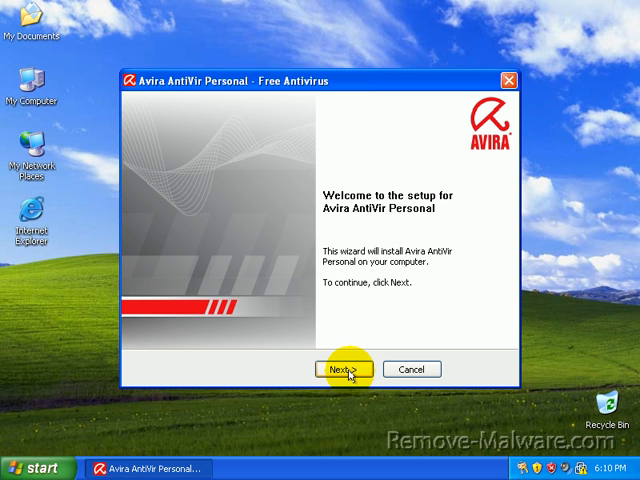
click(346, 368)
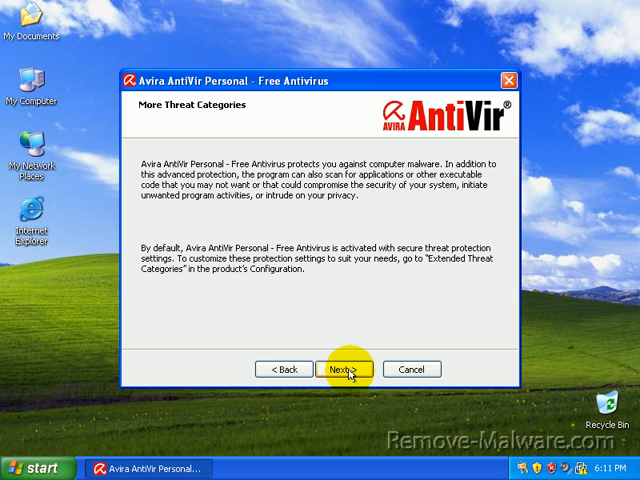
click(344, 368)
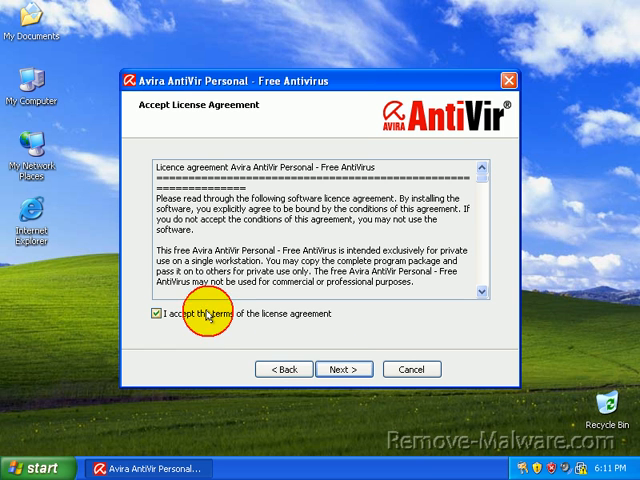
click(344, 368)
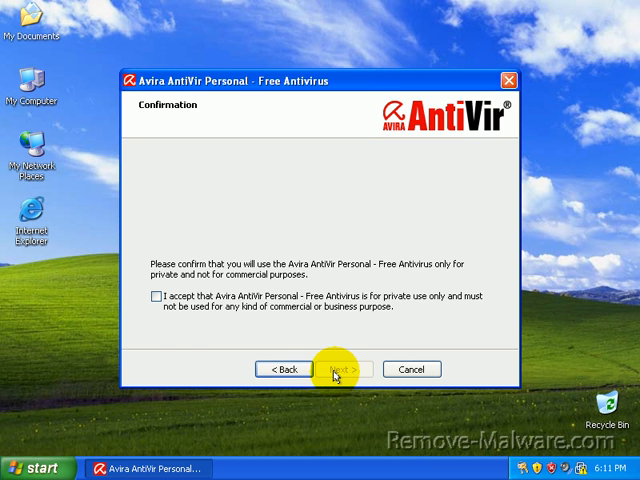
click(348, 368)
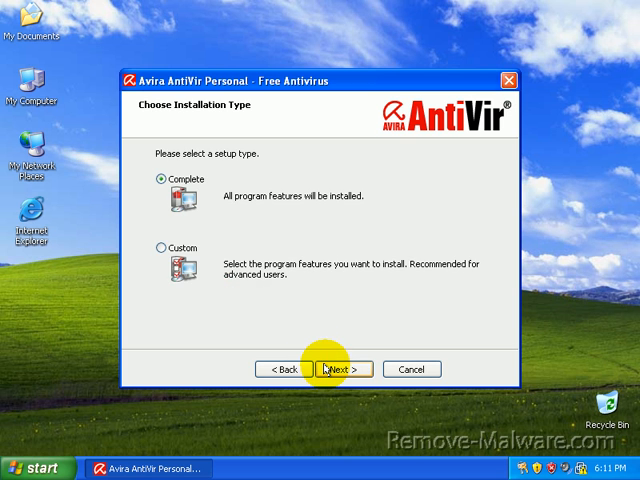
click(340, 368)
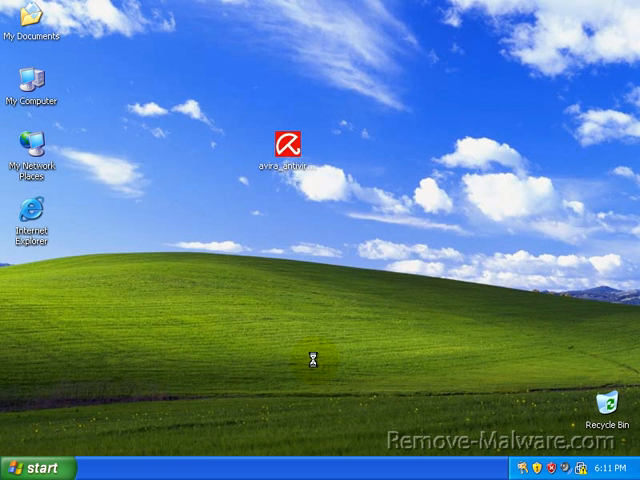
double_click(284, 136)
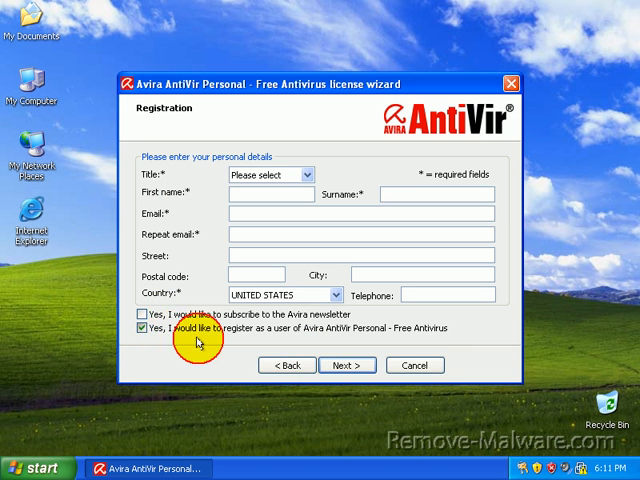
click(348, 364)
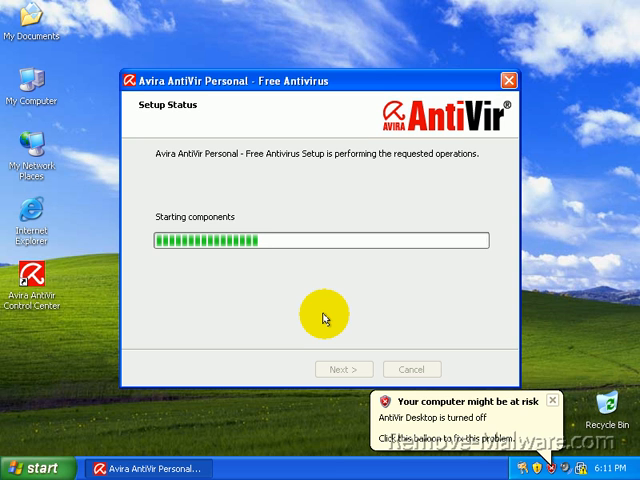
mouse_move(368, 332)
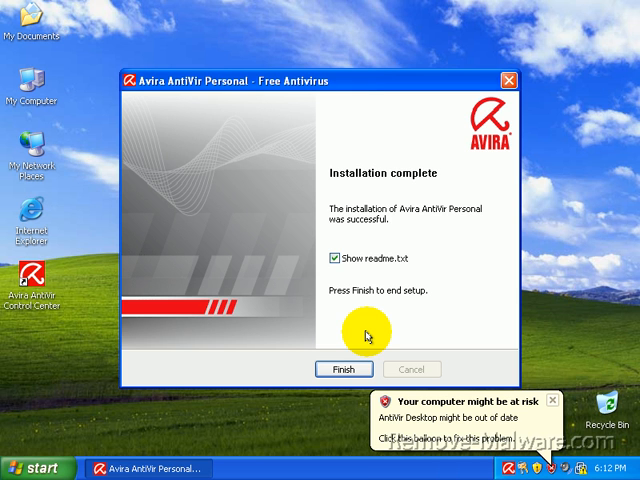
mouse_move(336, 264)
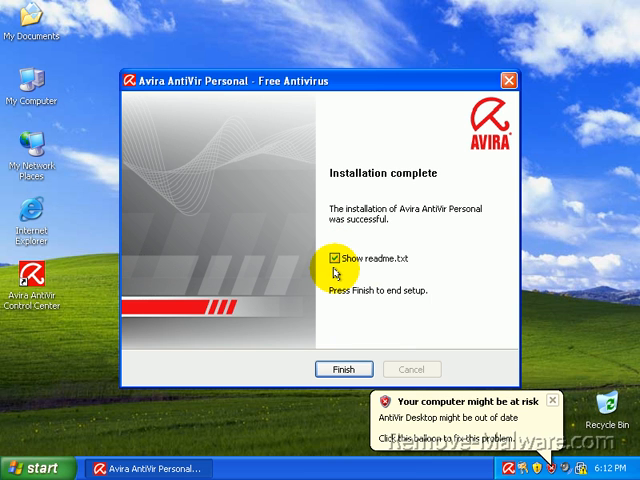
Step: Finish the installation with 'Show readme.txt' unticked, launching the Configuration wizard
click(336, 258)
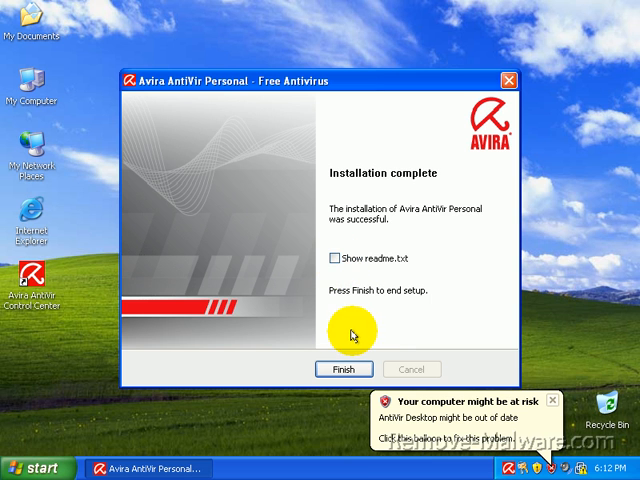
click(344, 368)
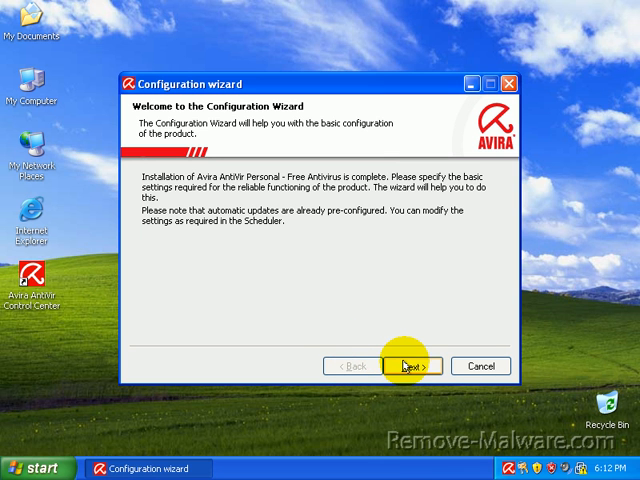
Step: Advance the Configuration wizard to the AntiAD page with AntiAD enabled at Medium level
click(408, 366)
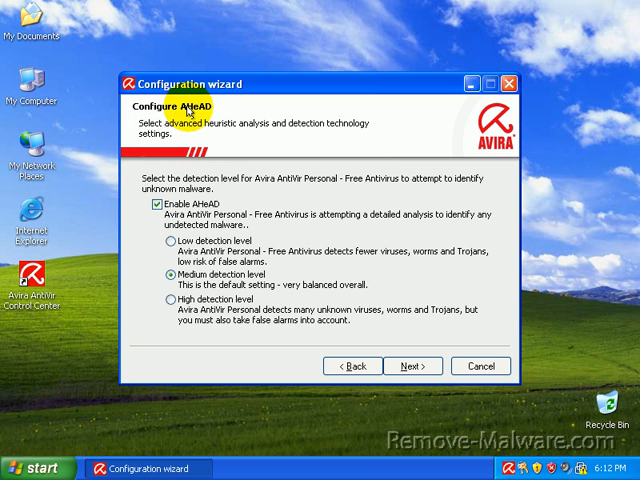
mouse_move(250, 108)
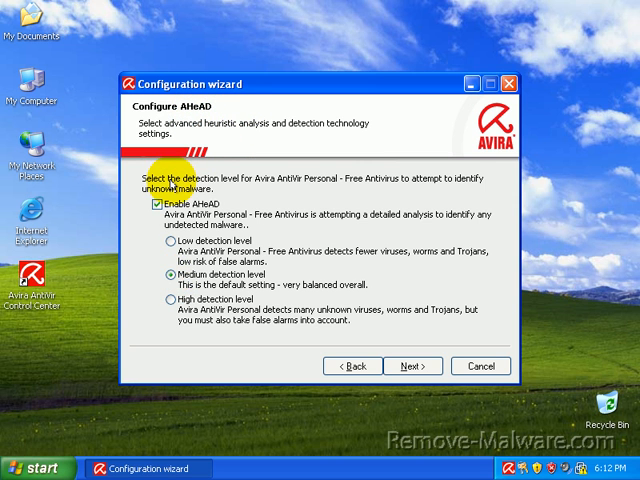
mouse_move(320, 192)
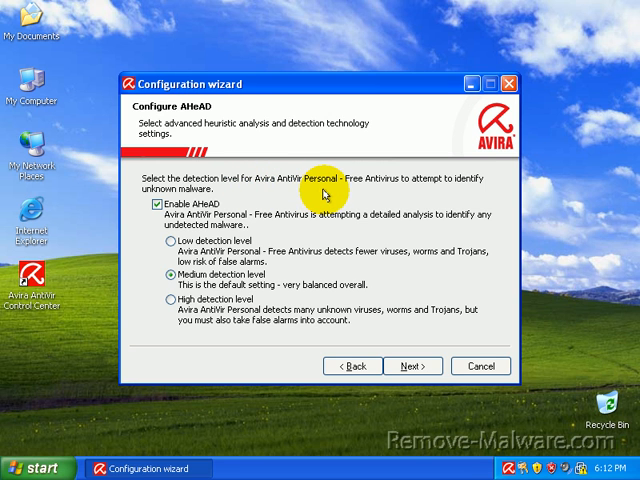
mouse_move(324, 192)
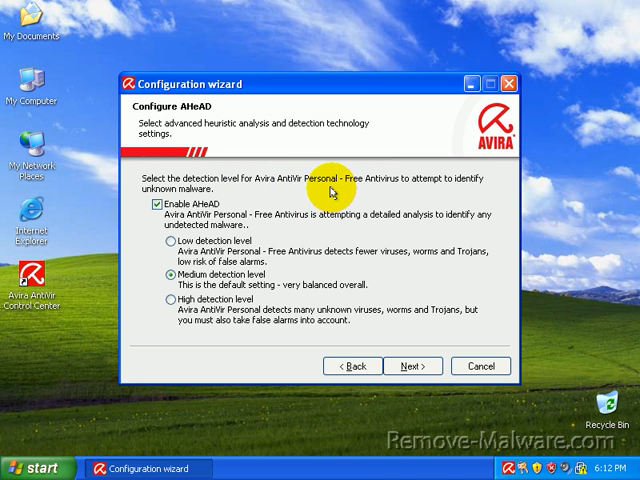
mouse_move(348, 184)
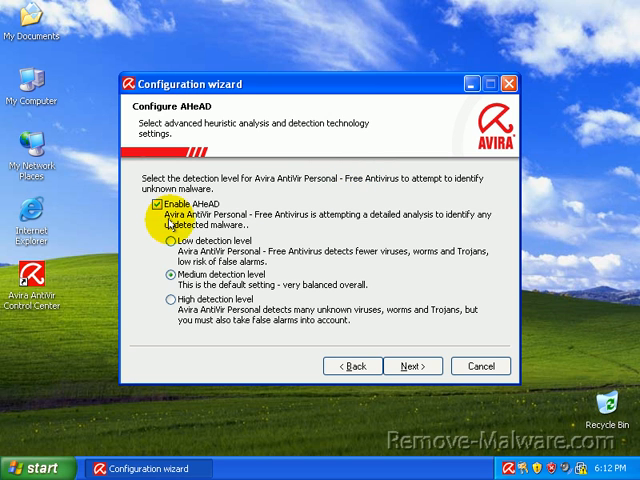
mouse_move(272, 230)
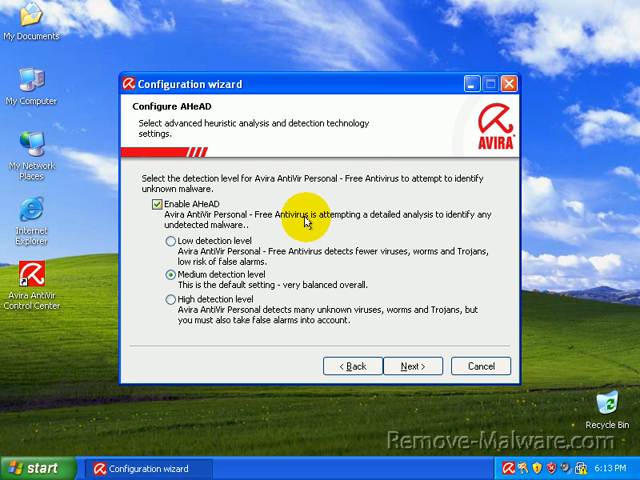
mouse_move(428, 224)
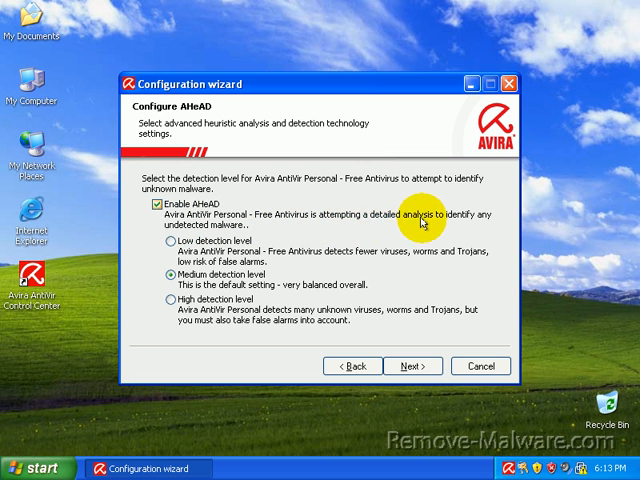
mouse_move(228, 224)
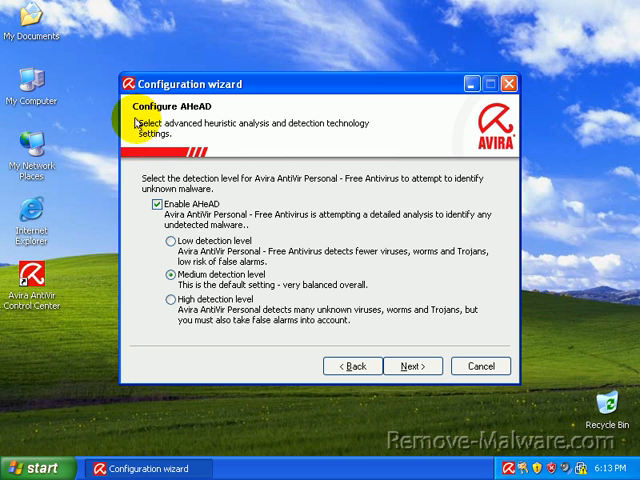
mouse_move(142, 140)
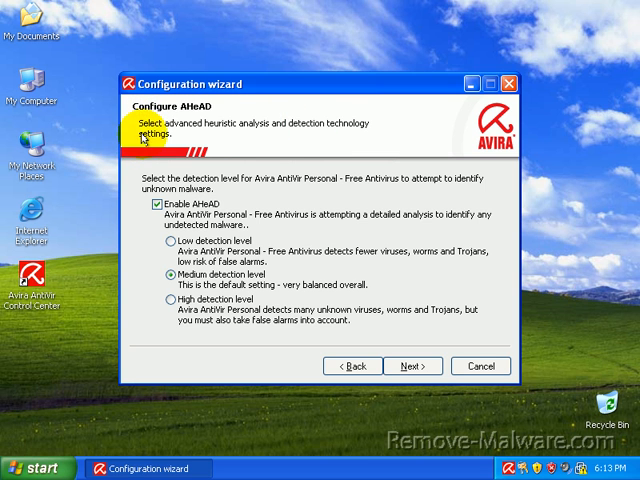
mouse_move(290, 128)
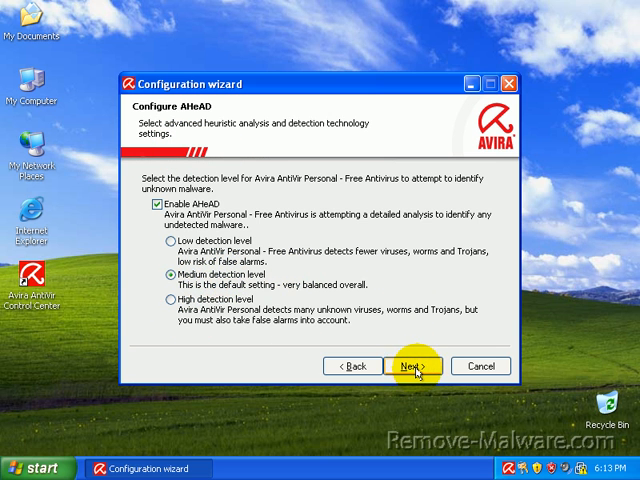
Step: Keep default AntiAD and threat categories, and set the Guard start mode to Safe start
click(412, 366)
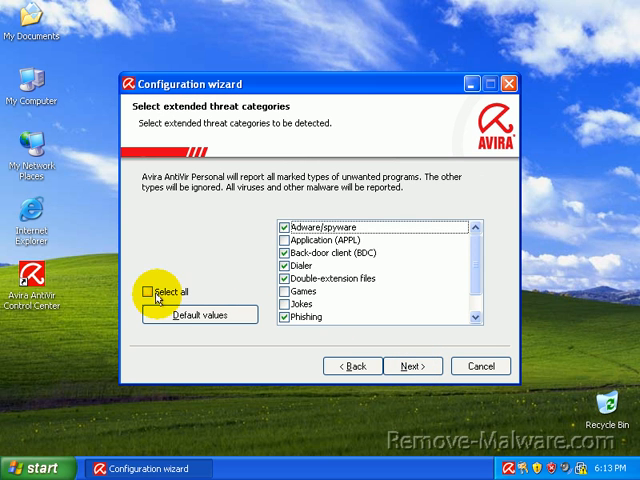
click(158, 292)
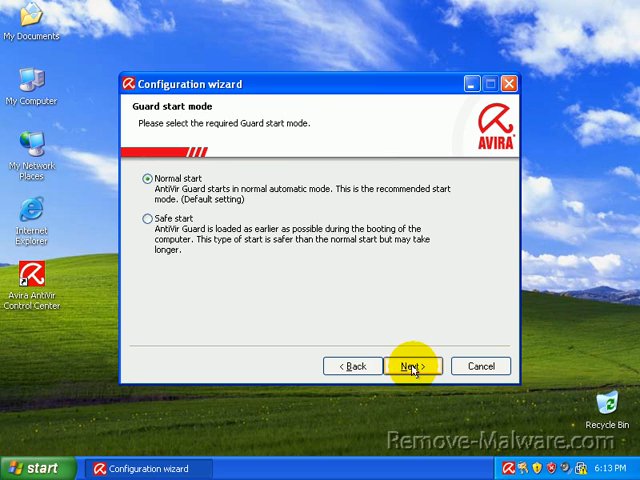
mouse_move(276, 272)
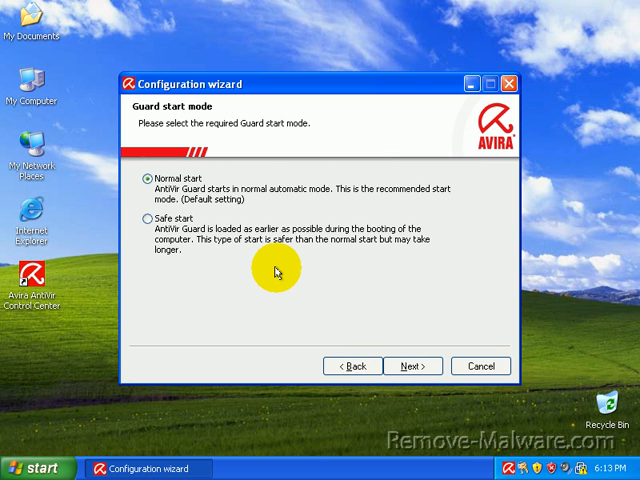
mouse_move(206, 156)
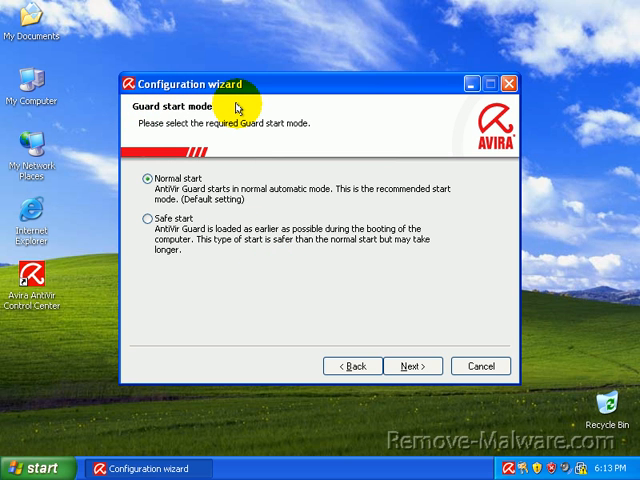
mouse_move(236, 192)
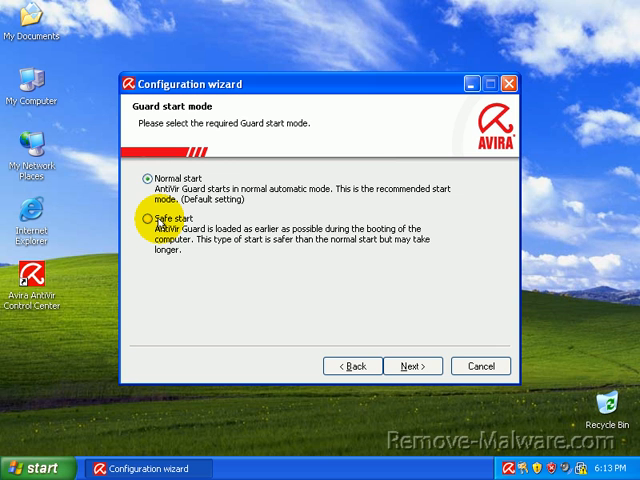
click(148, 220)
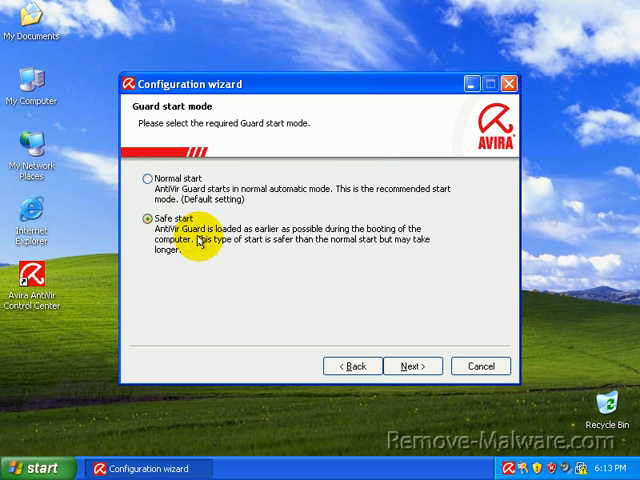
mouse_move(256, 252)
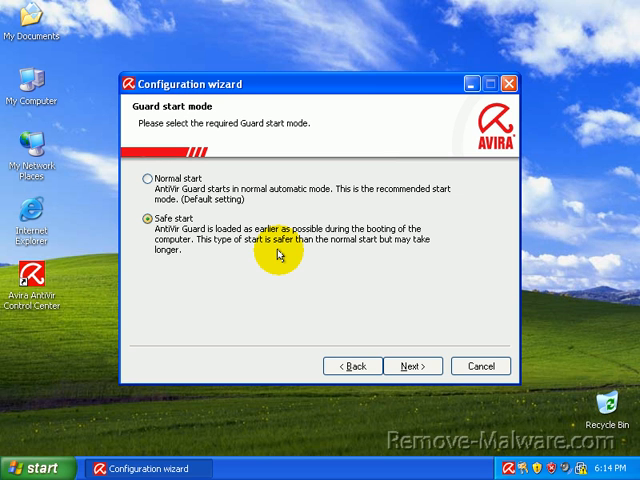
mouse_move(328, 296)
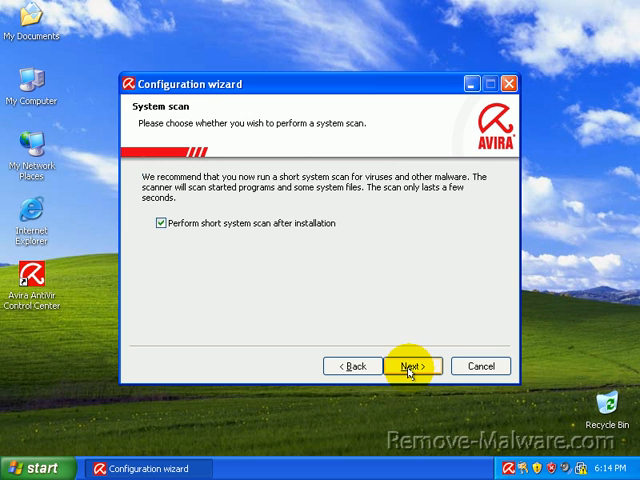
mouse_move(200, 224)
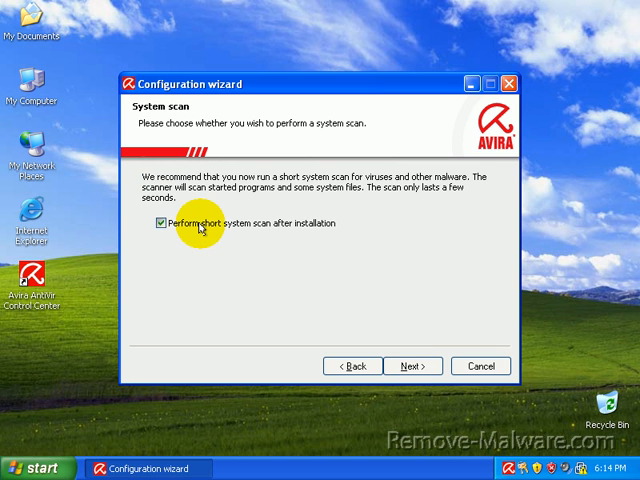
Step: Turn off the short post-installation system scan and finish the configuration wizard
click(160, 224)
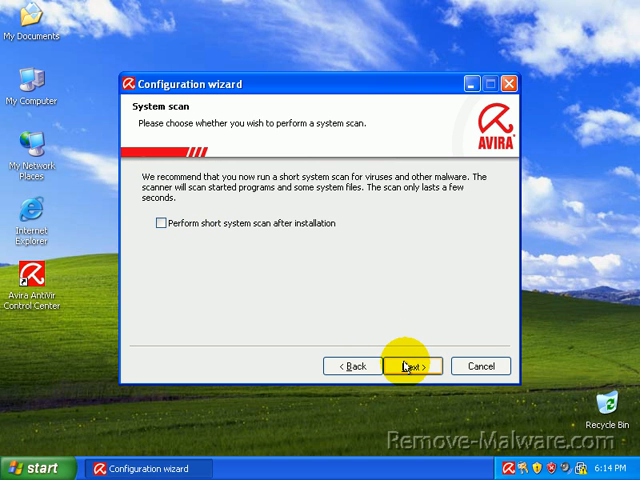
click(408, 366)
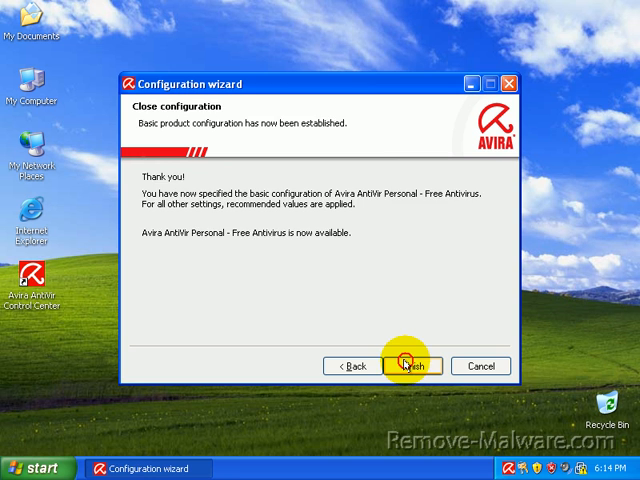
click(412, 366)
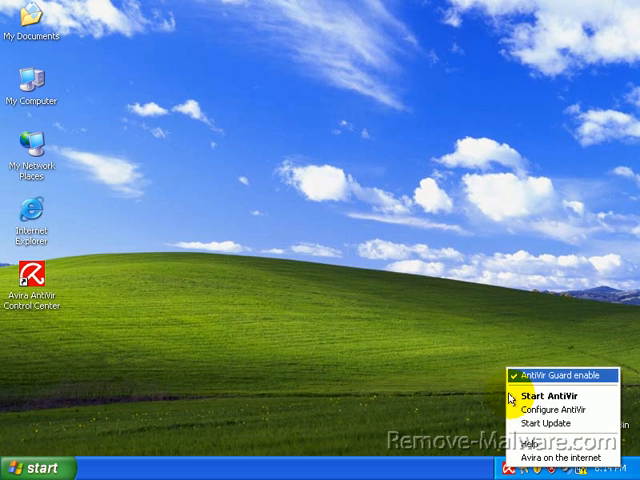
mouse_move(536, 452)
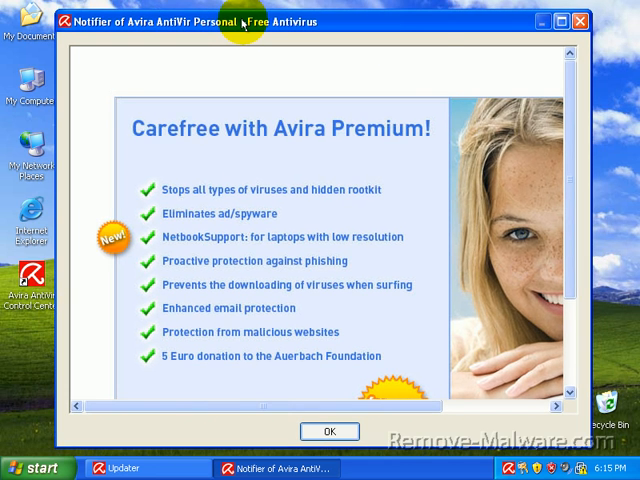
mouse_move(588, 144)
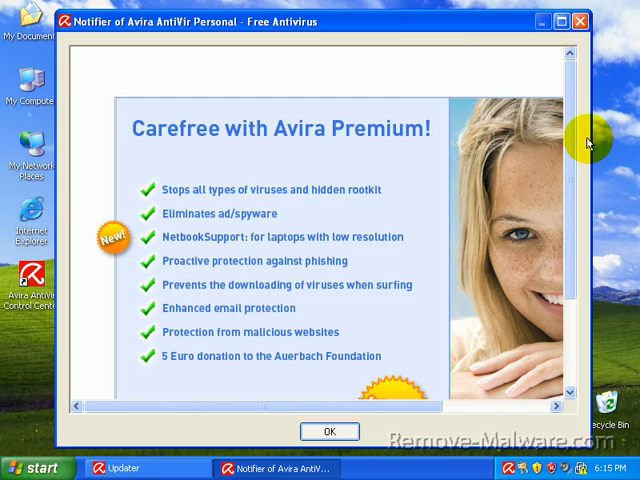
Step: Dismiss the Avira Premium advertisement and let the updater finish with 10 files updated
scroll(down, 3)
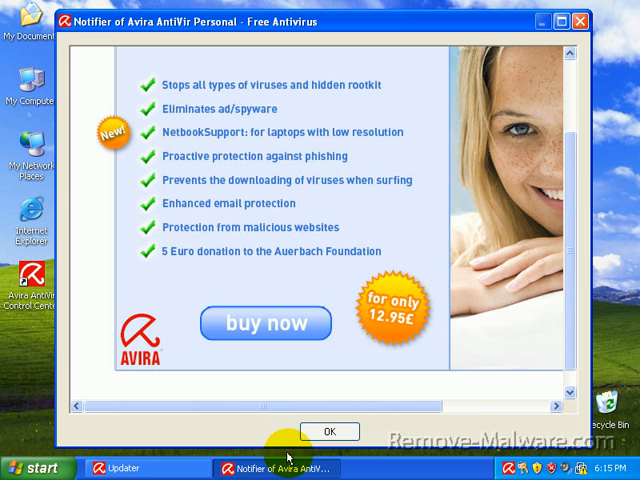
click(328, 432)
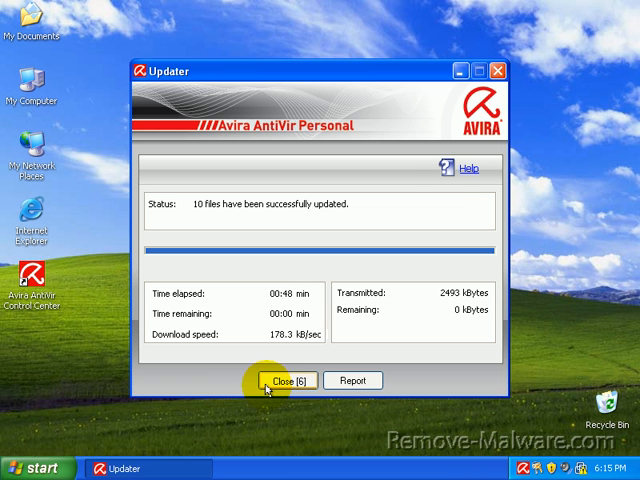
Step: Close the finished updater and open the links-avira text file from the desktop
click(284, 380)
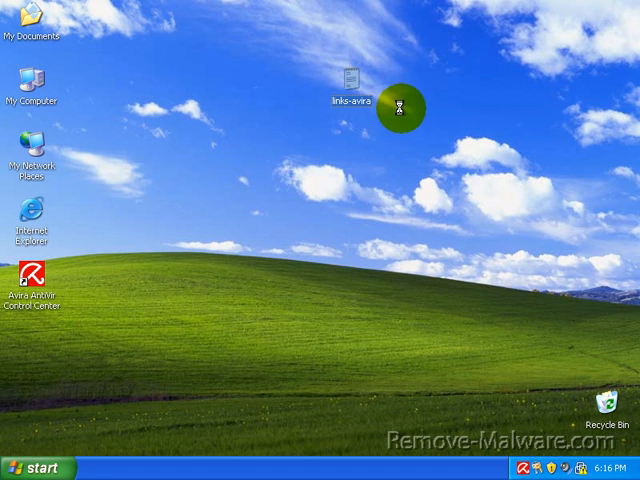
double_click(348, 96)
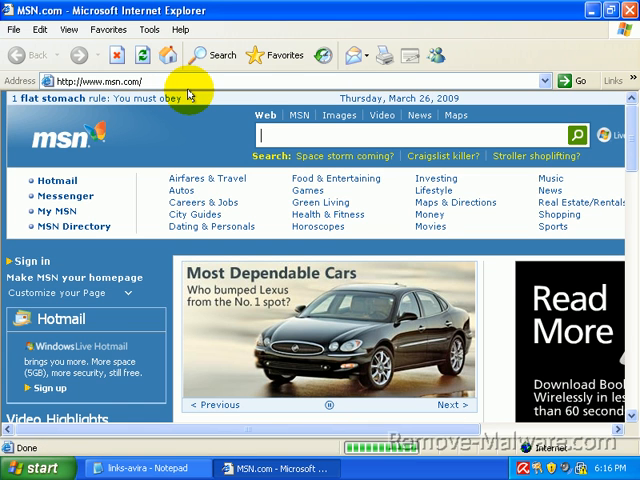
Step: Visit intelfarm.com/1/pp.04.exe in Internet Explorer, triggering AntiVir Guard's Trojan alert with Deny access
text(intelfarm.com/1/pp.04.exe)
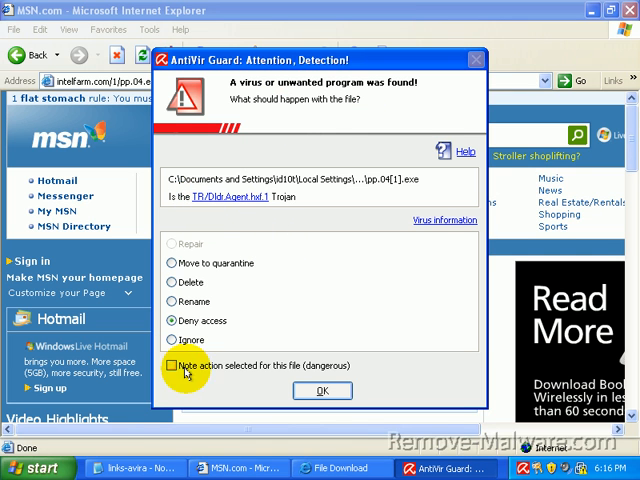
mouse_move(320, 344)
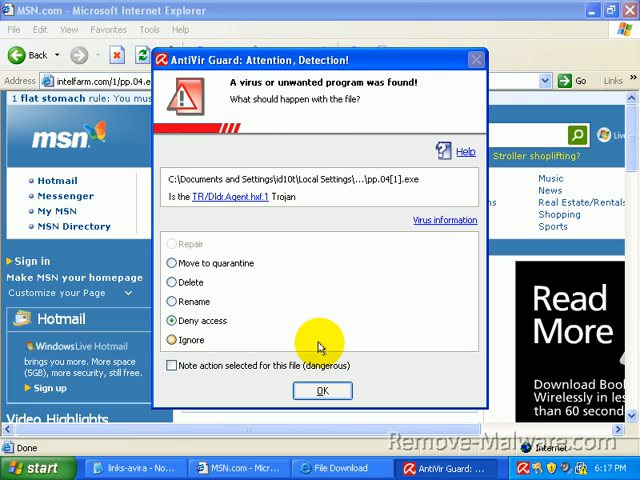
mouse_move(196, 136)
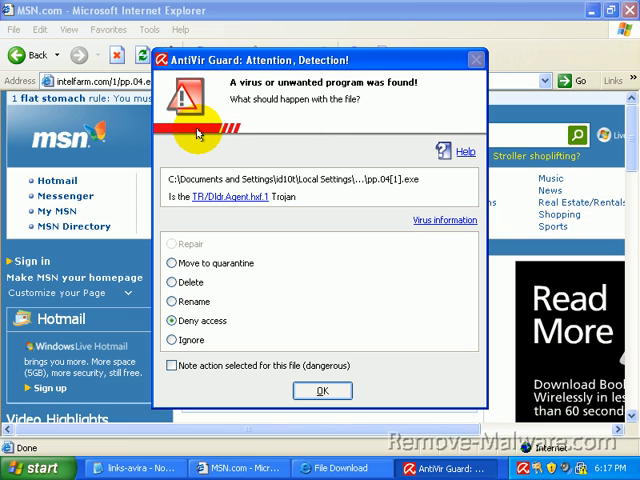
mouse_move(230, 318)
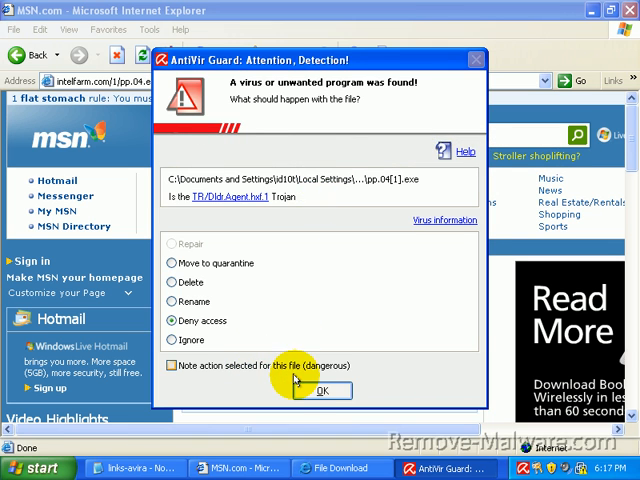
Step: Deny the detected Trojan, run pp.04.exe from the download warning, and bring up Task Manager's process list
click(320, 390)
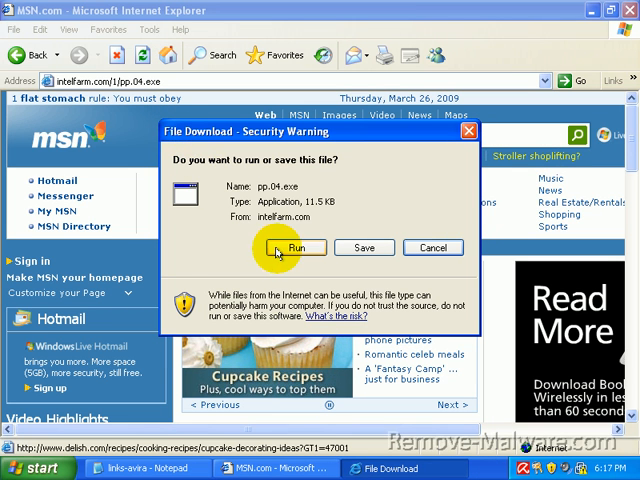
click(296, 246)
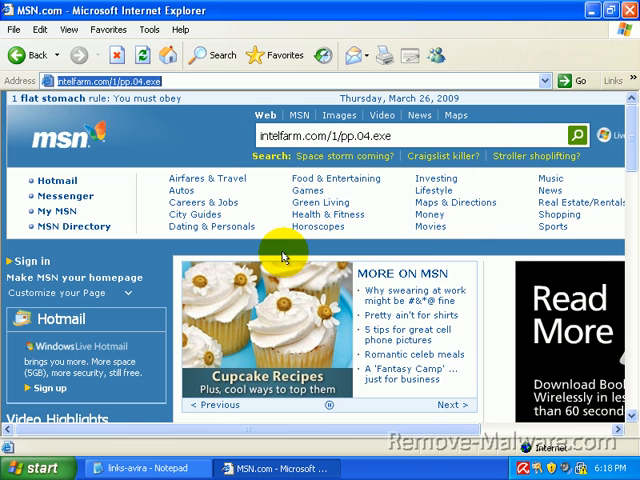
mouse_move(284, 344)
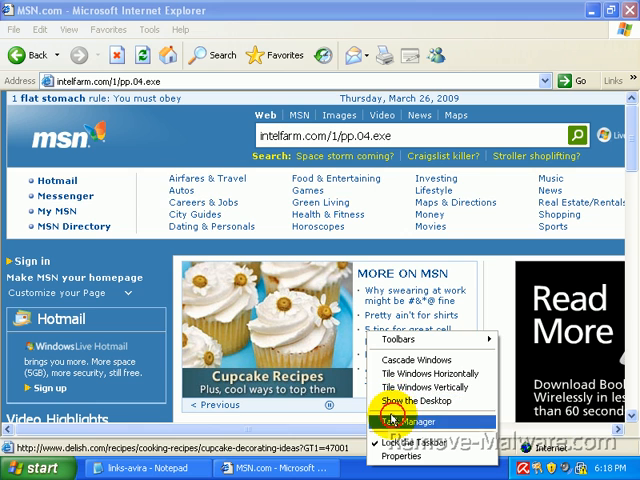
click(400, 420)
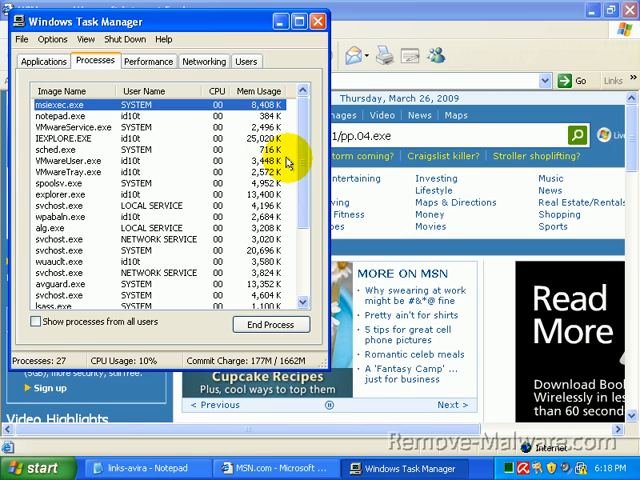
scroll(down, 3)
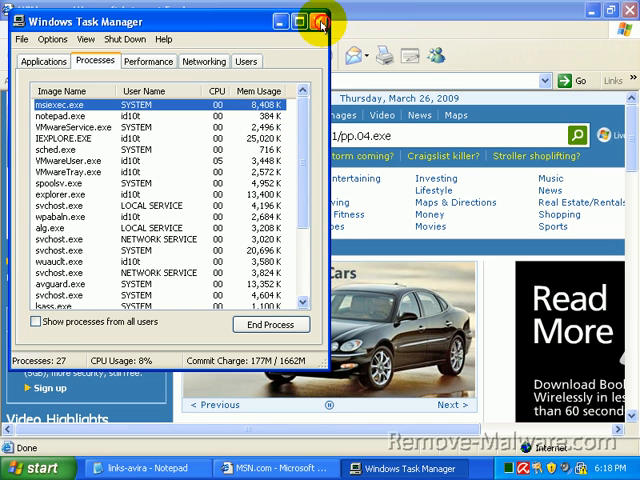
Step: Return to Internet Explorer and load sadwed.hostindianet.com from the Address bar
click(330, 20)
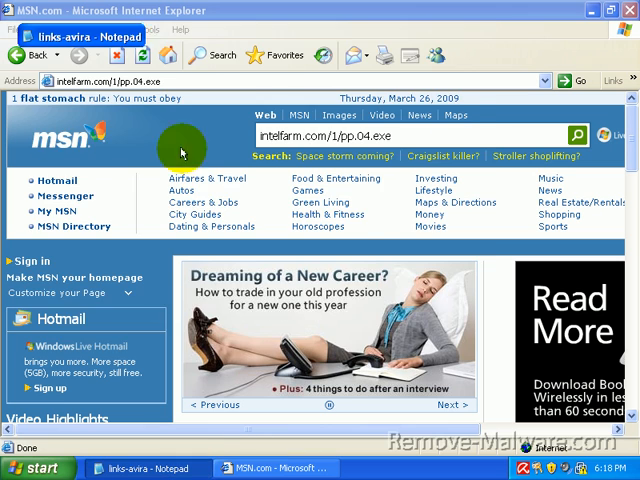
click(140, 468)
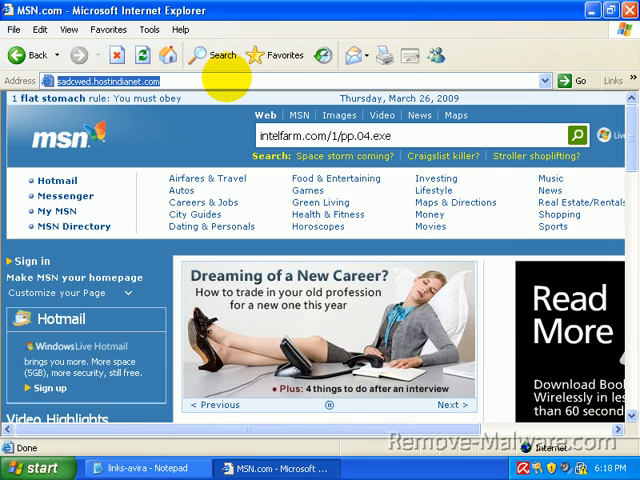
click(580, 80)
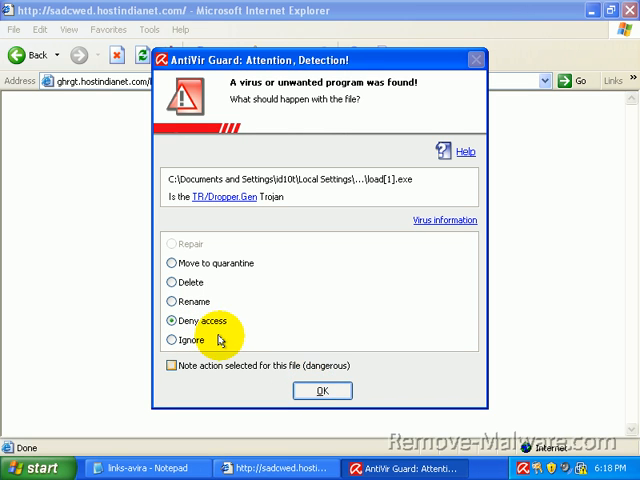
Step: Deny the TR/Dropper.Gen Trojan and sort Task Manager's processes by Image Name to review them
click(320, 390)
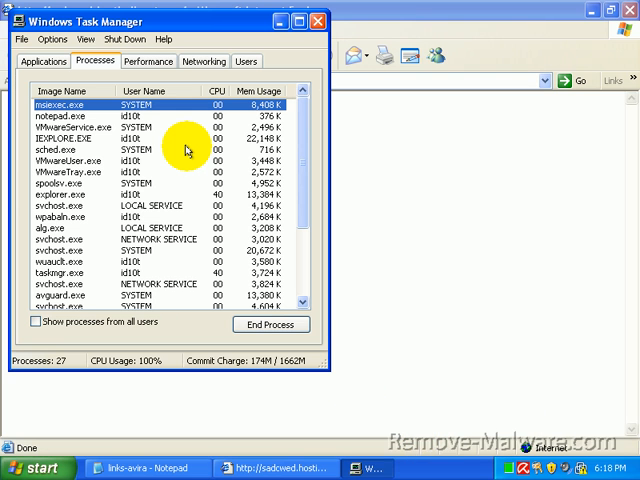
click(64, 90)
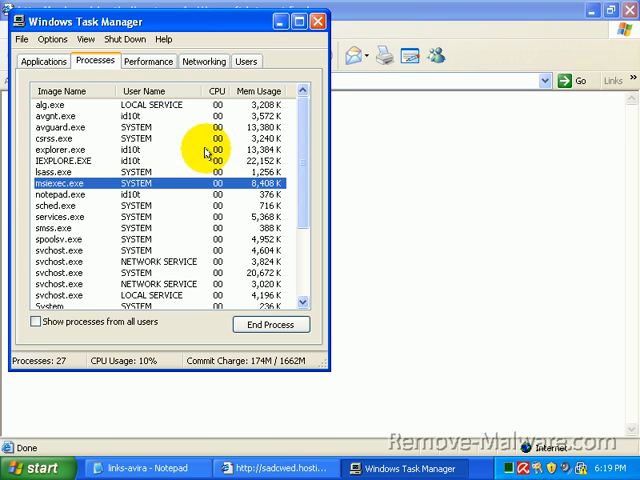
mouse_move(298, 148)
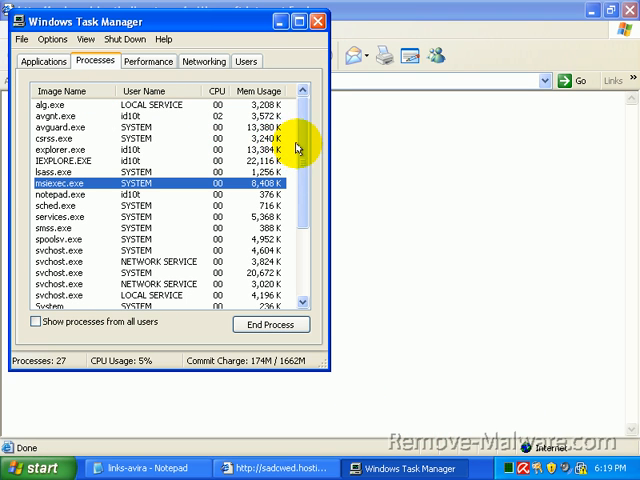
scroll(down, 3)
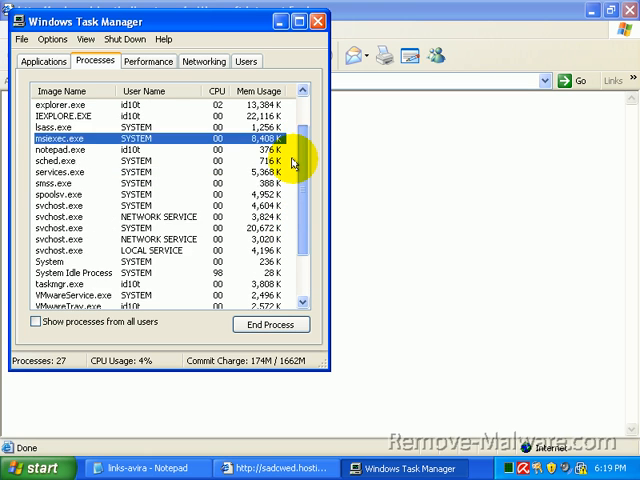
scroll(up, 3)
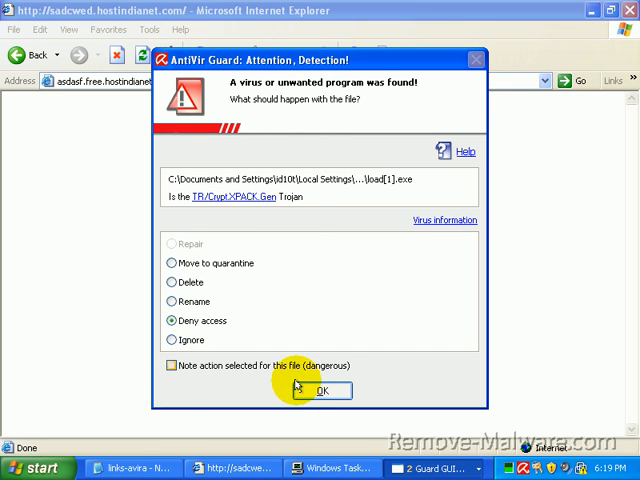
Step: Deny the TR/Crypt.XPACK.Gen Trojan and the HTML/Crypted.Gen script on paintball2.by.ru
click(320, 390)
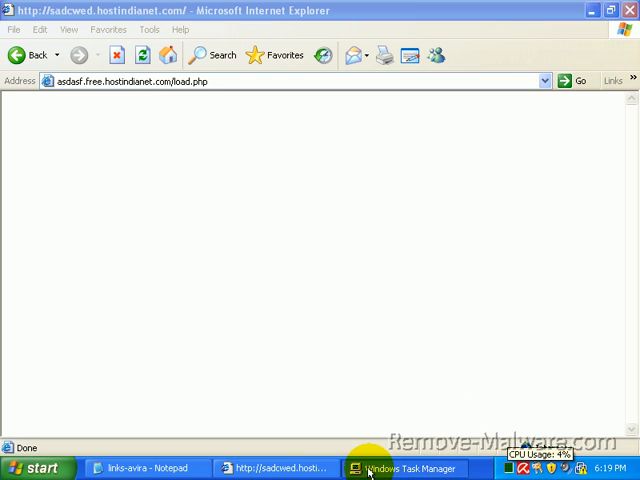
click(130, 468)
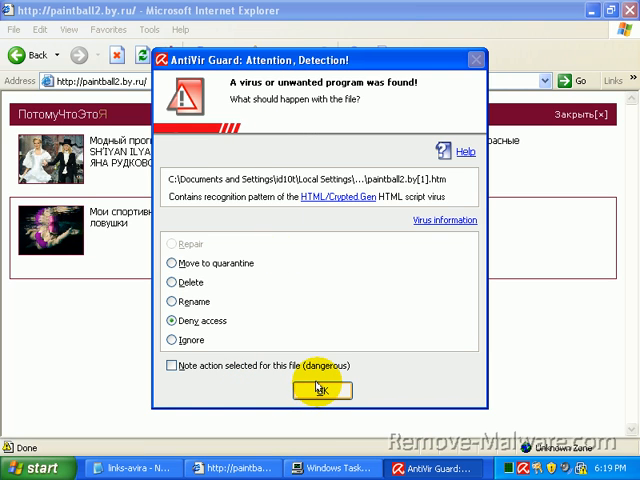
click(320, 390)
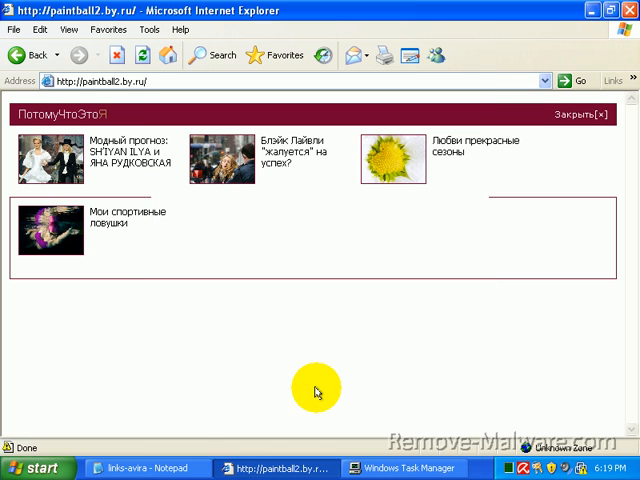
click(136, 468)
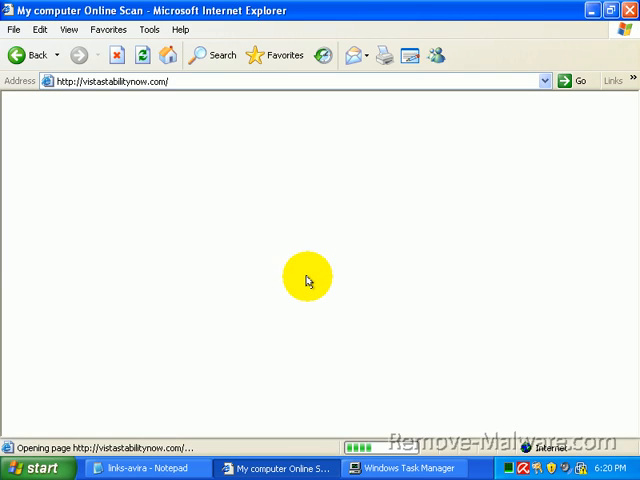
mouse_move(322, 244)
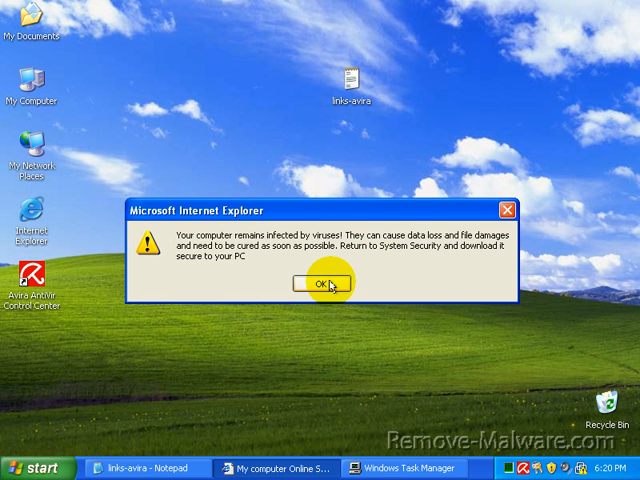
Step: Dismiss vistastabilitynow.com's fake 'computer remains infected' message box
click(320, 280)
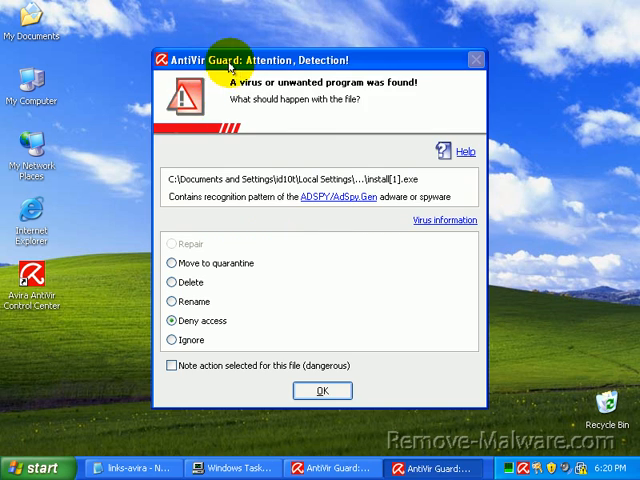
mouse_move(212, 204)
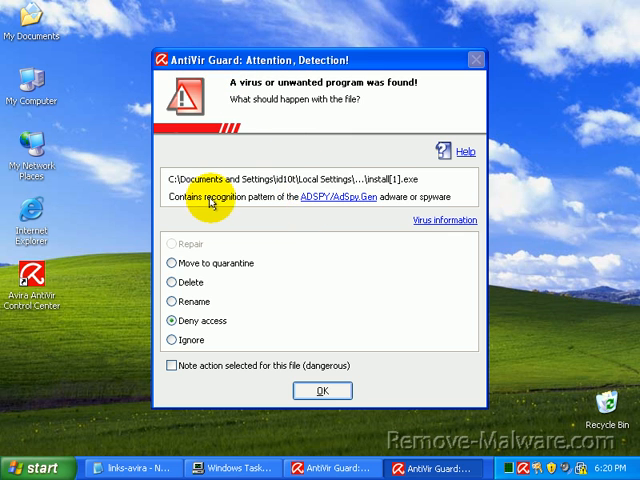
mouse_move(384, 204)
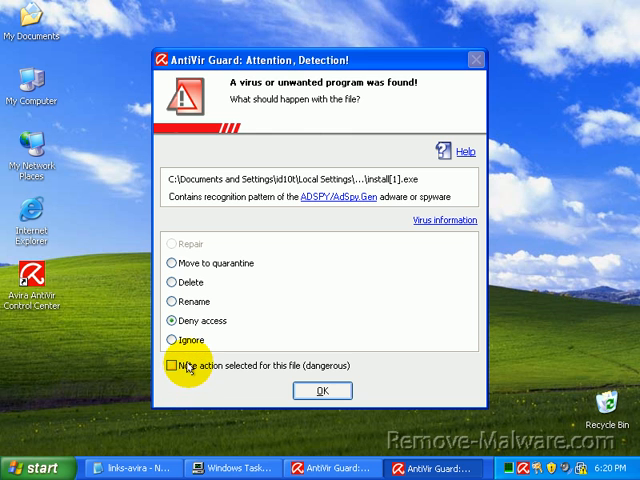
mouse_move(368, 400)
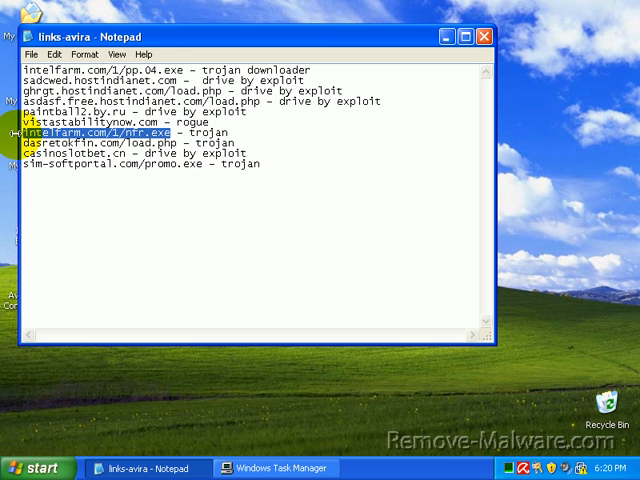
Step: Launch a new Internet Explorer window, go to intelfarm.com/1/nfr.exe, and deny its TR/Dropper.Gen Trojan
click(30, 468)
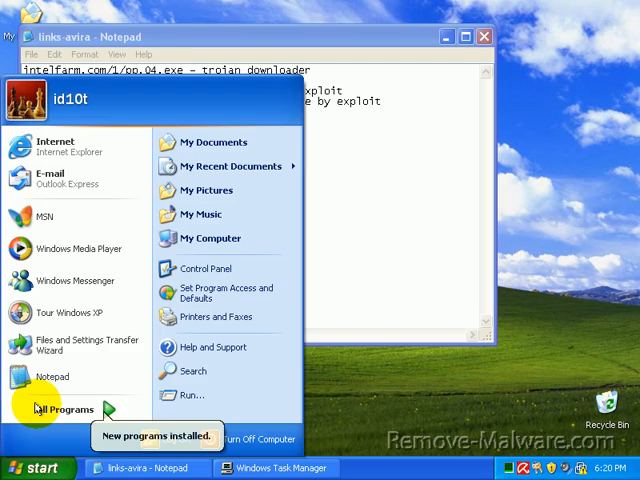
click(44, 144)
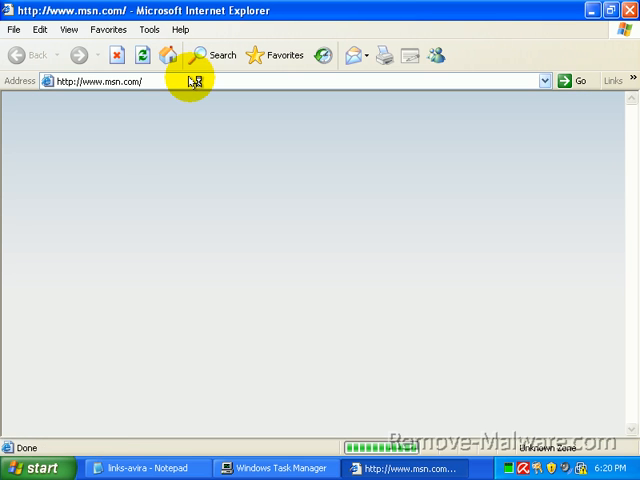
click(578, 80)
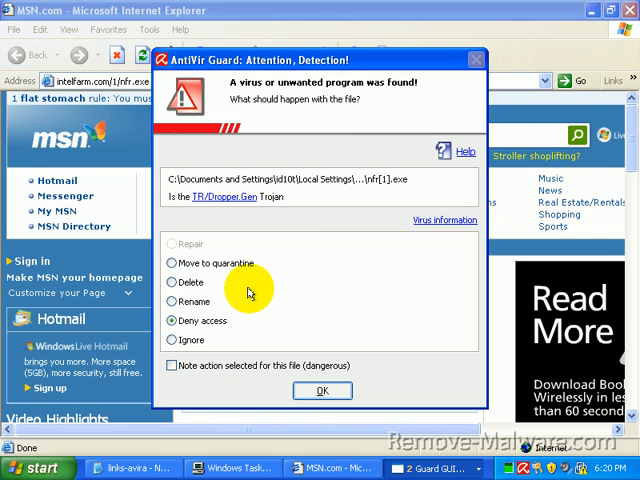
mouse_move(210, 362)
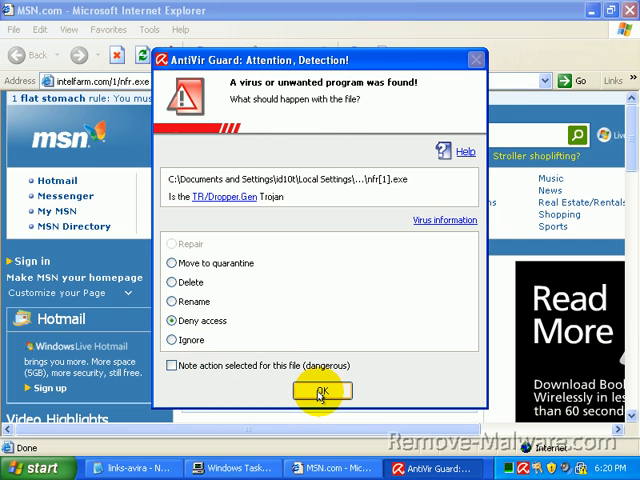
click(320, 392)
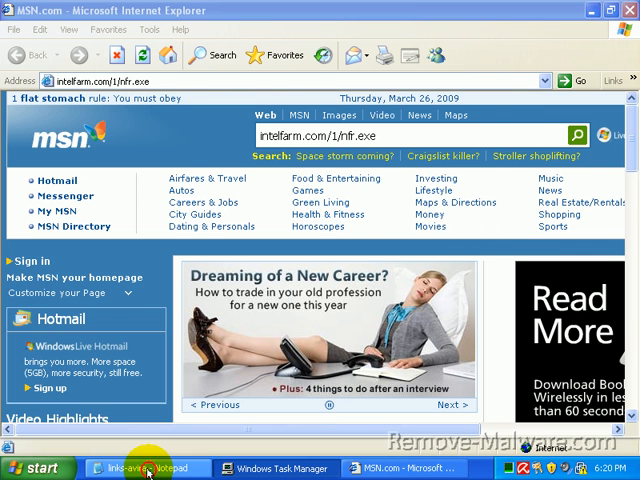
Step: Run file.exe from dasretokfn.com/load.php, deny the resulting Trojan, and return to the test-link list
click(150, 468)
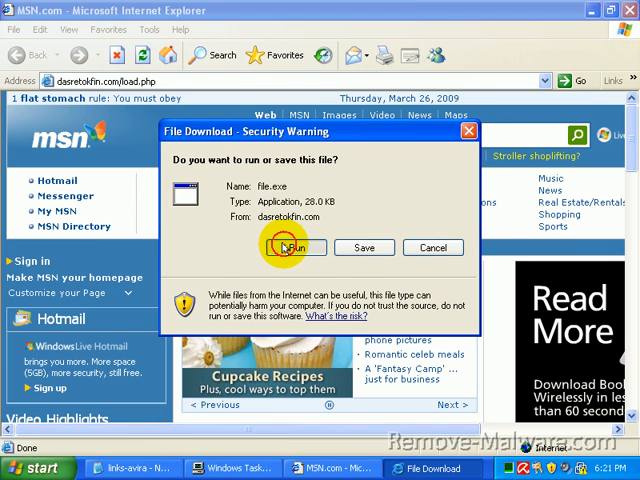
click(292, 246)
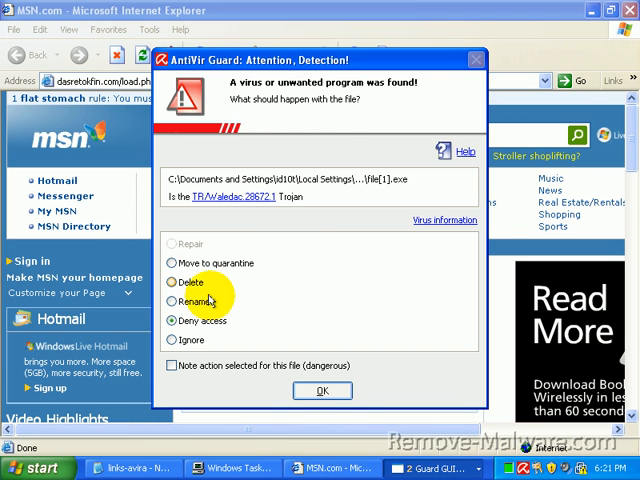
mouse_move(236, 358)
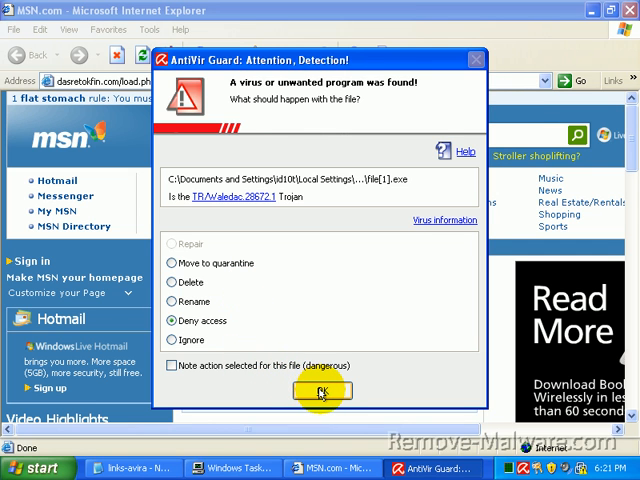
click(320, 390)
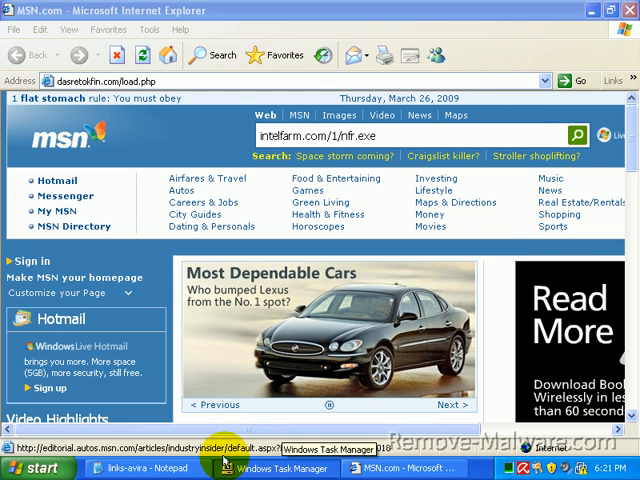
click(140, 468)
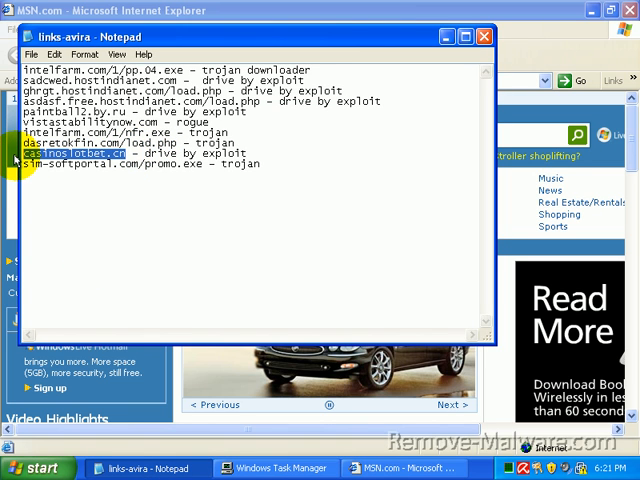
mouse_move(198, 18)
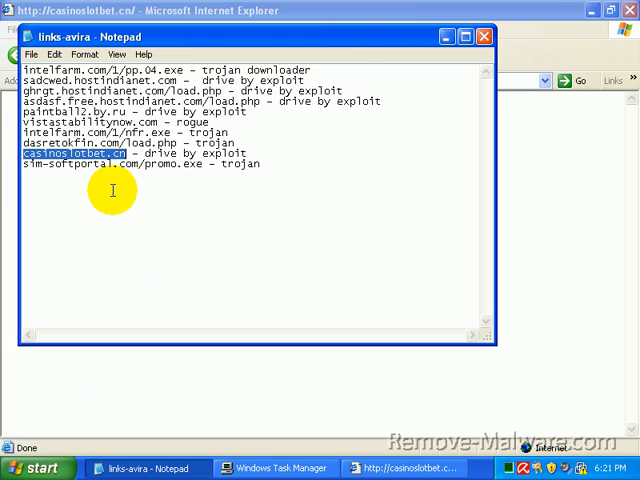
Step: Select the slm-softportal.com/promo.exe link in the Notepad test list
drag(18, 152, 258, 164)
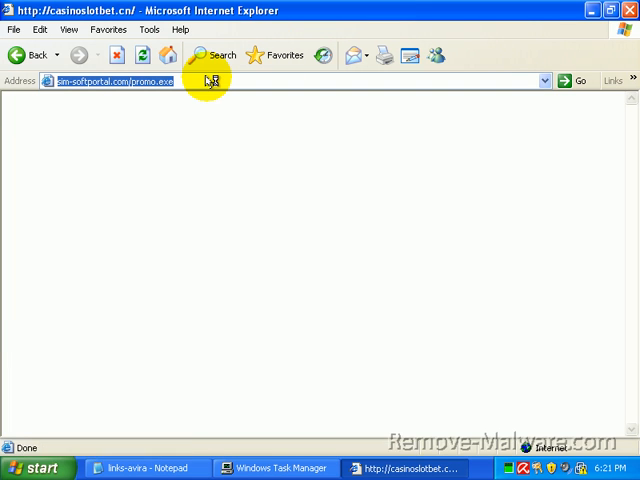
mouse_move(280, 252)
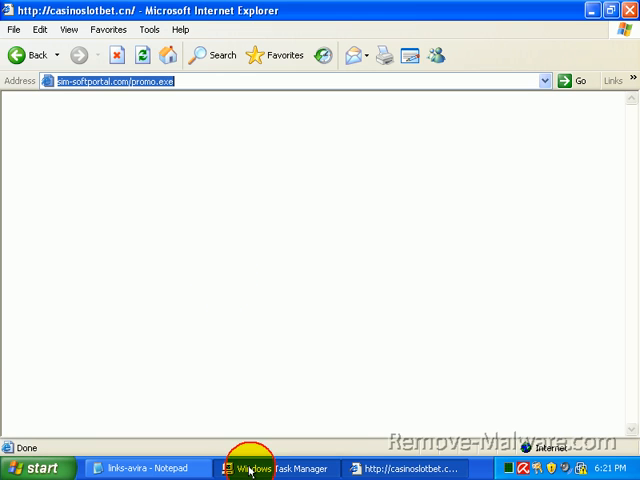
Step: Bring Task Manager forward and scroll its Processes list checking for anything suspicious
click(276, 468)
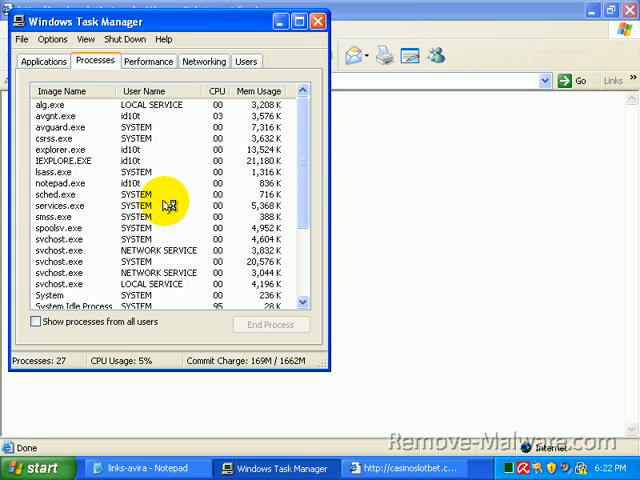
mouse_move(96, 126)
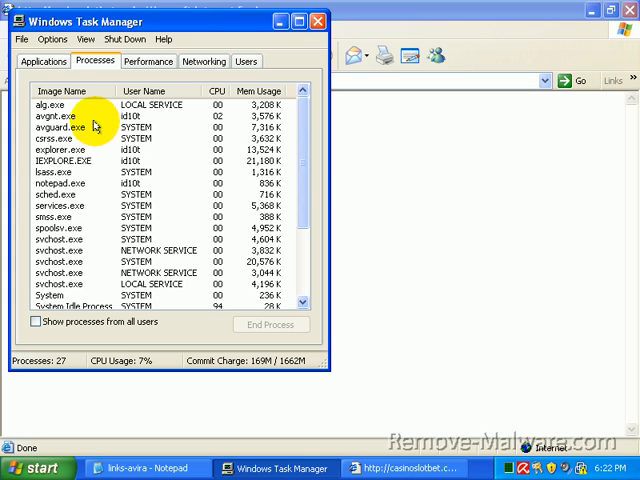
mouse_move(180, 156)
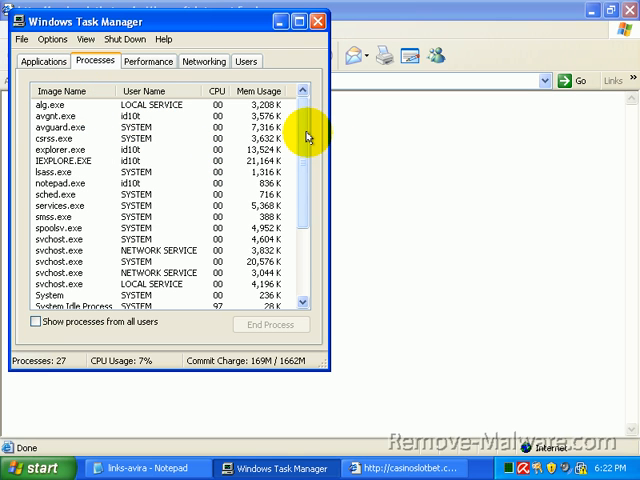
scroll(down, 3)
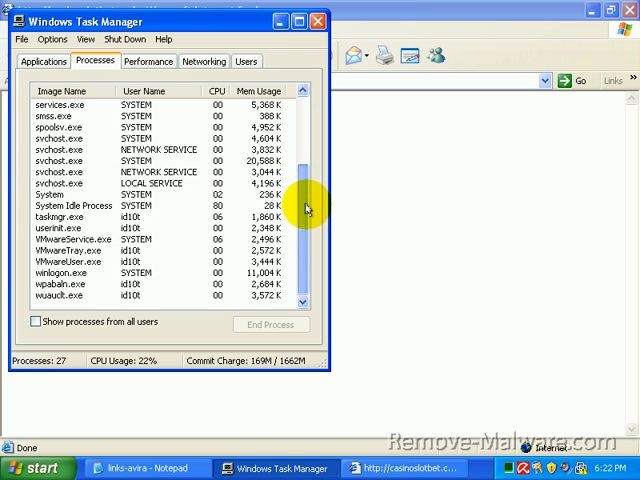
scroll(up, 3)
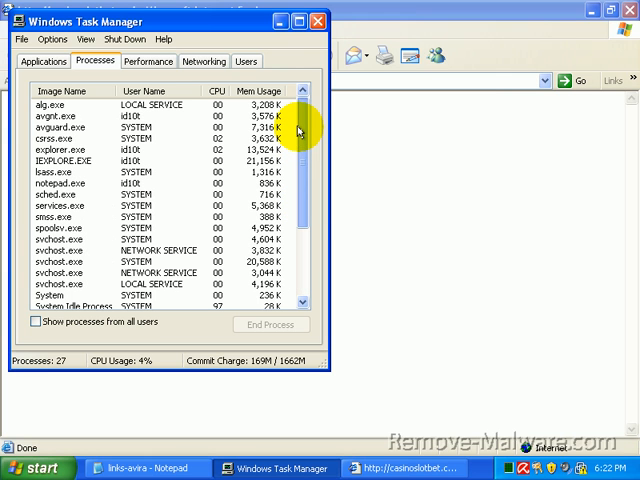
mouse_move(312, 20)
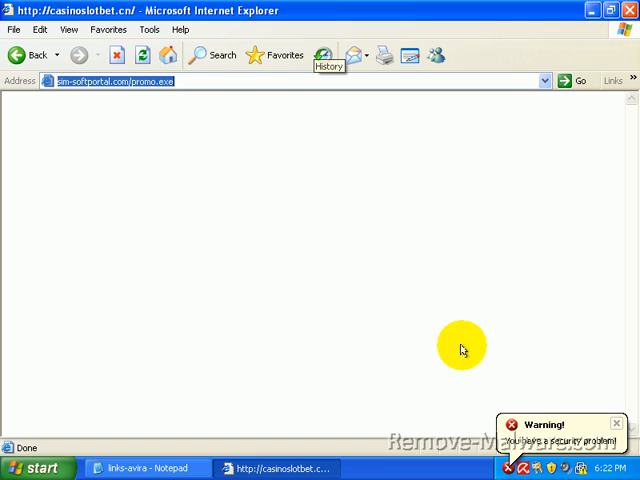
mouse_move(520, 448)
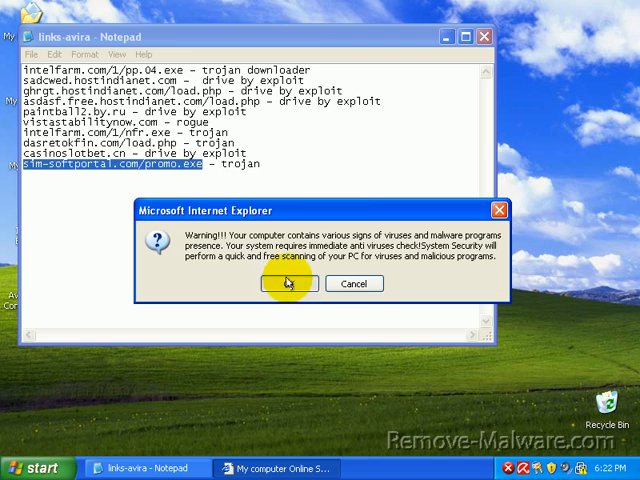
Step: Accept the fake 'Warning!!' scan prompt and the 'remains infected' message, starting the scanner.exe download
click(288, 284)
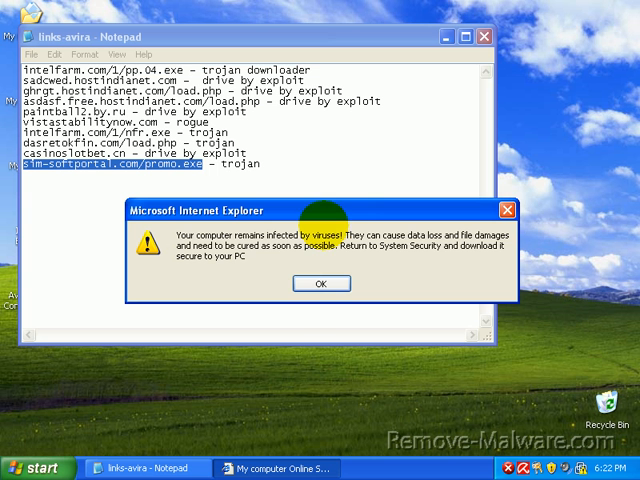
click(320, 284)
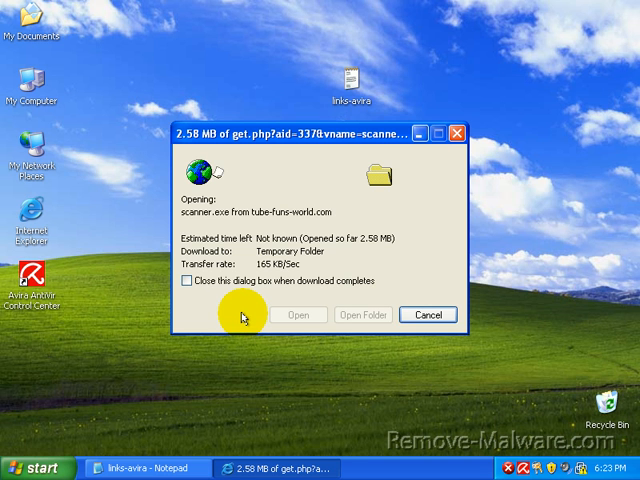
Step: Run the downloaded scanner.exe anyway despite the unverified-publisher warning
click(298, 314)
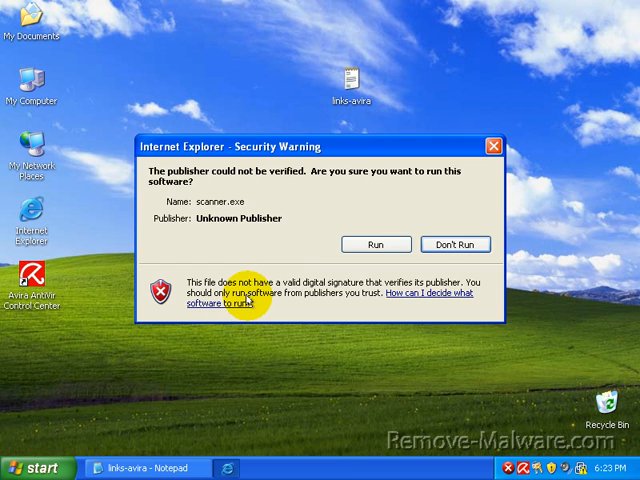
click(376, 244)
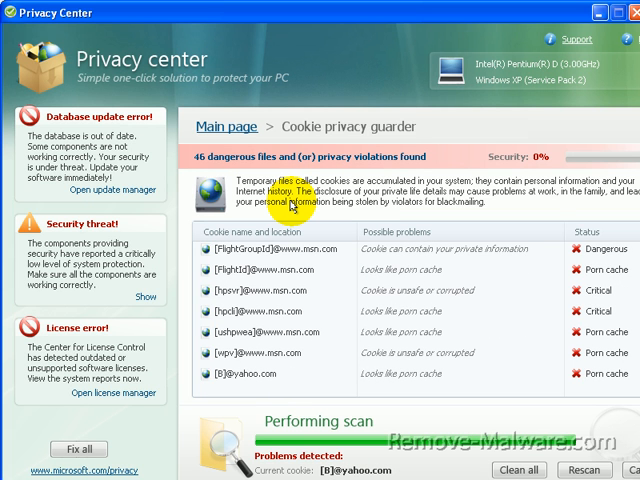
mouse_move(372, 190)
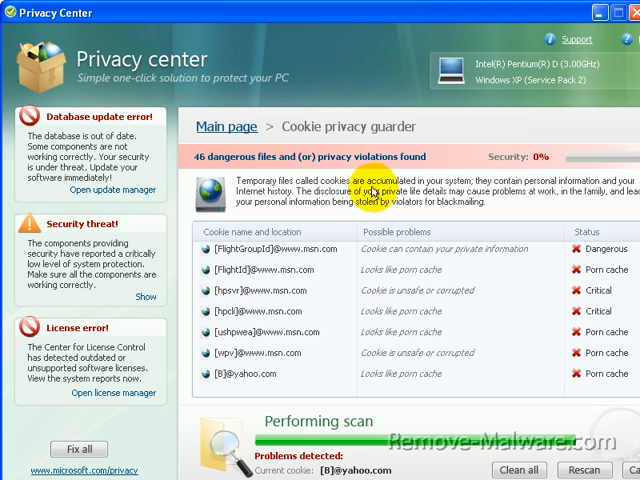
mouse_move(512, 16)
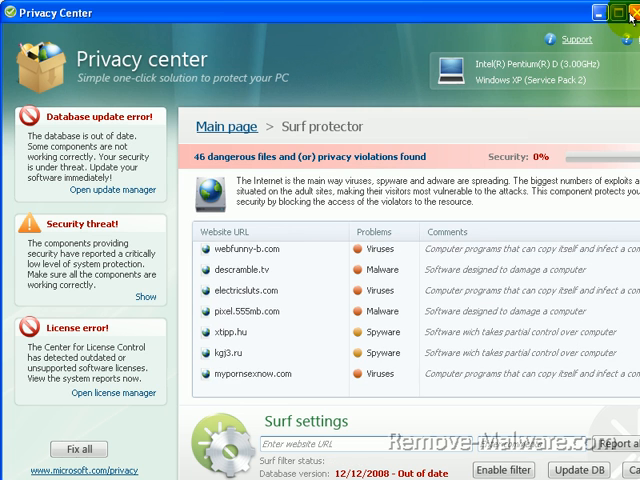
Step: Scroll through the rogue Privacy Center's list of supposedly infected websites
scroll(down, 3)
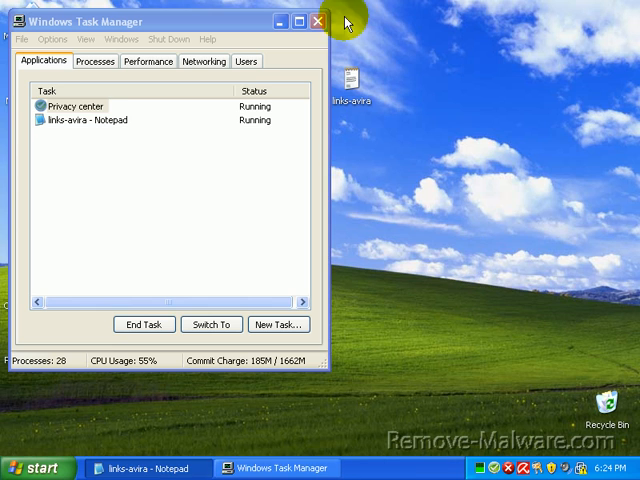
Step: Close Task Manager and move the links-avira icon to a new desktop spot
click(318, 20)
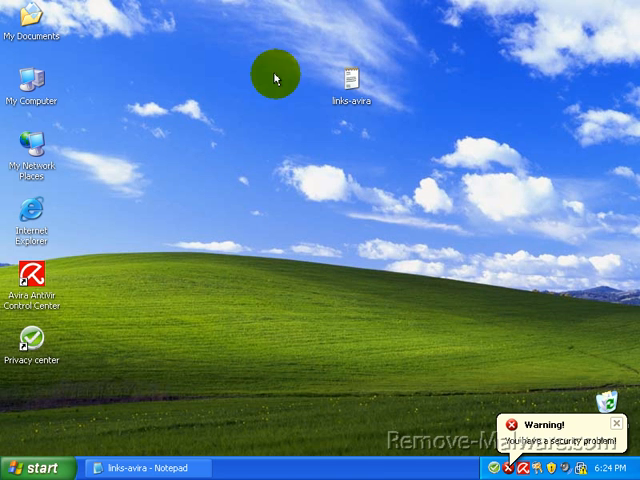
drag(344, 76, 216, 156)
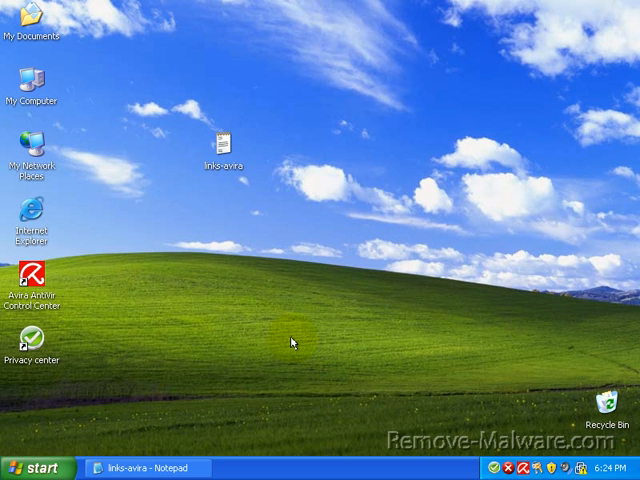
mouse_move(168, 270)
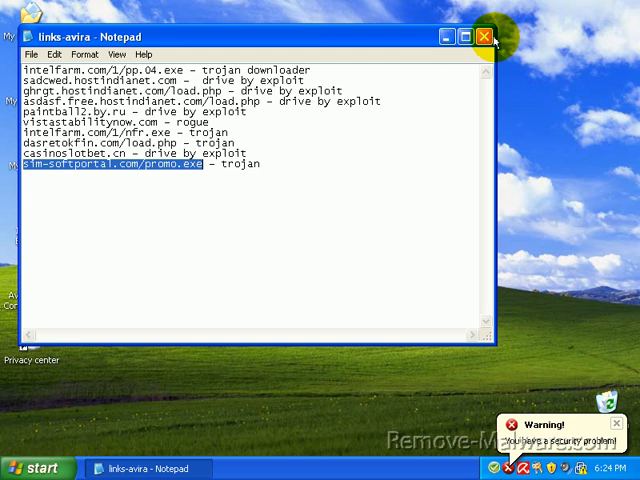
Step: Close the links-avira notes and restart the computer from the Start menu
click(30, 468)
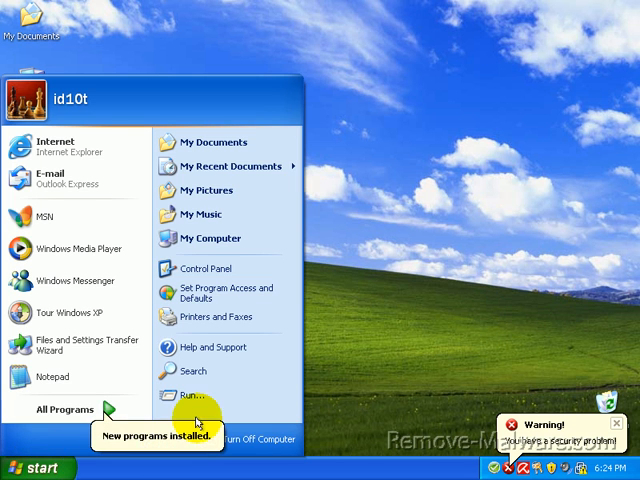
click(250, 440)
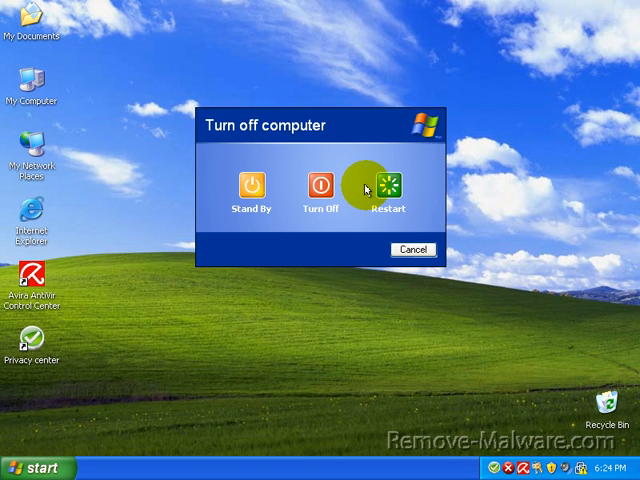
click(408, 250)
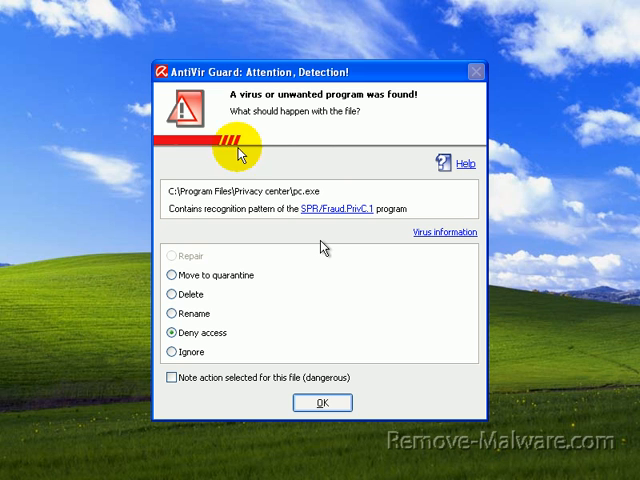
mouse_move(290, 268)
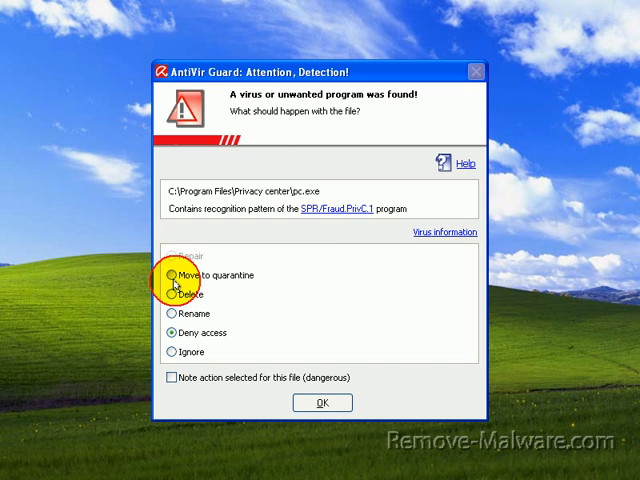
Step: Quarantine the detected pc.exe and agent.exe, then confirm deleting the pc.exe desktop shortcut
click(320, 402)
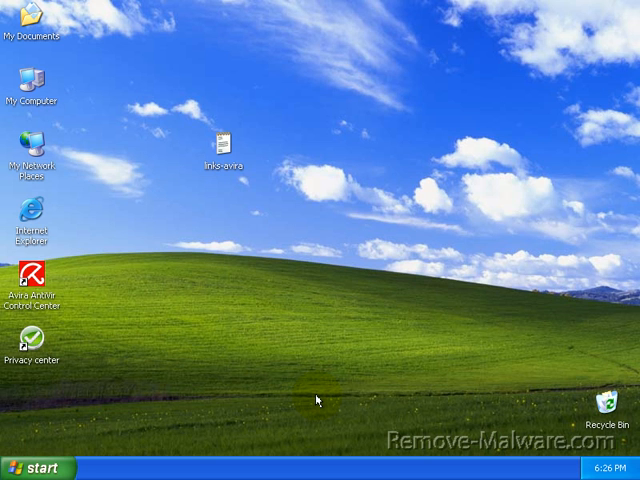
mouse_move(320, 402)
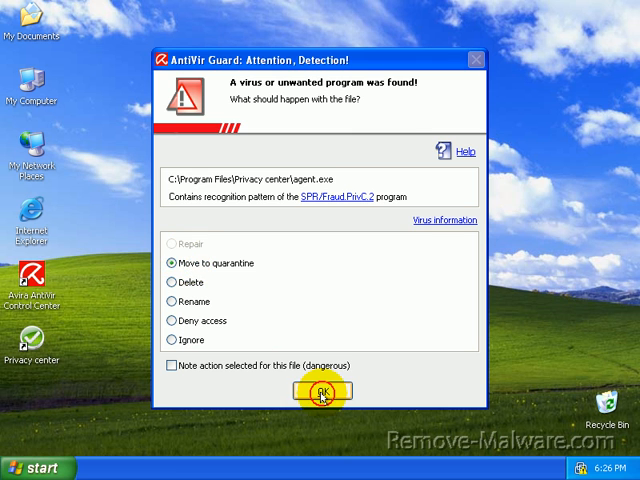
click(320, 392)
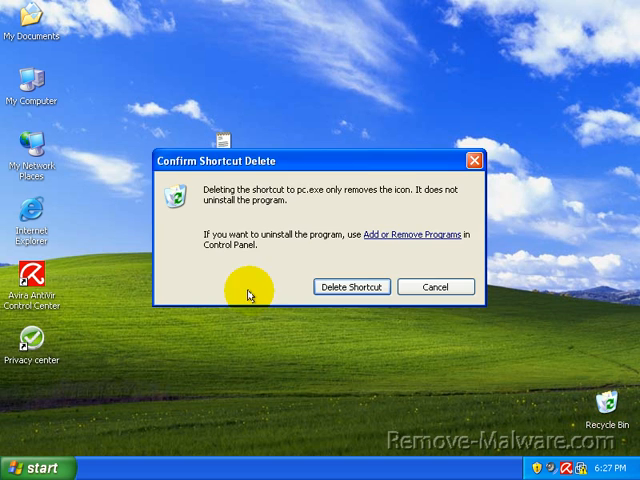
click(352, 288)
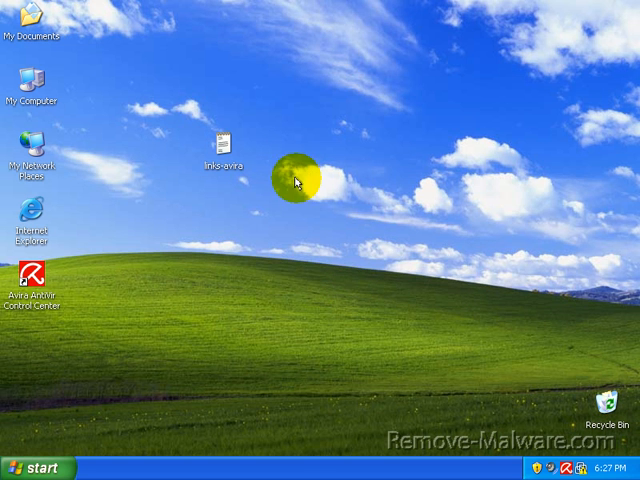
mouse_move(320, 210)
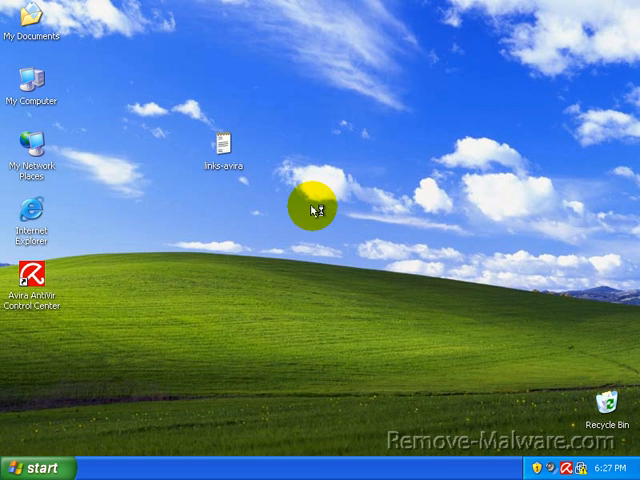
Step: Review the Processes list sorted by name to confirm no Privacy Center process is running
click(94, 60)
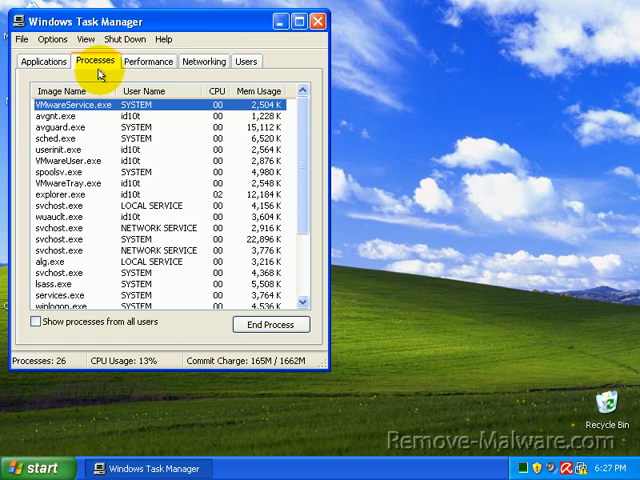
click(60, 90)
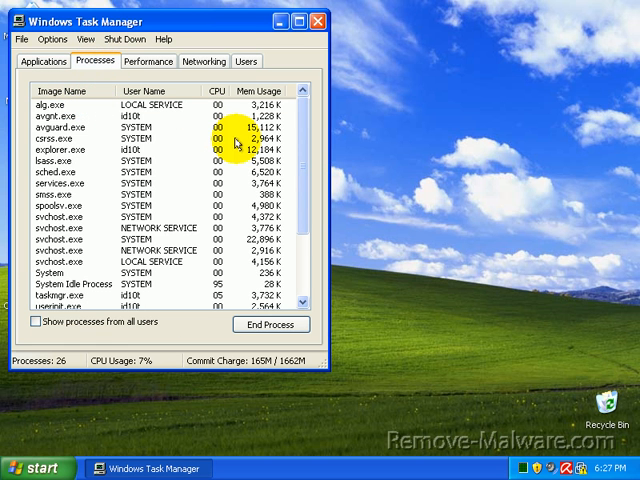
scroll(down, 3)
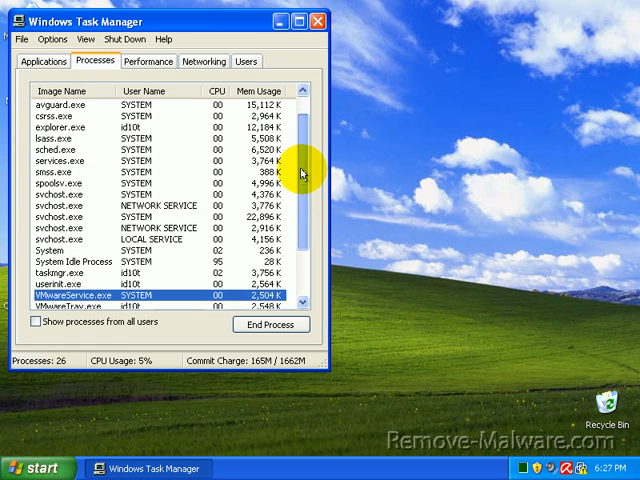
scroll(down, 3)
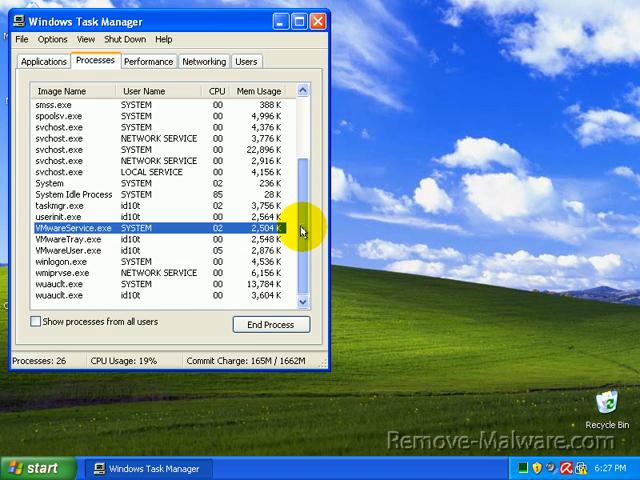
scroll(up, 3)
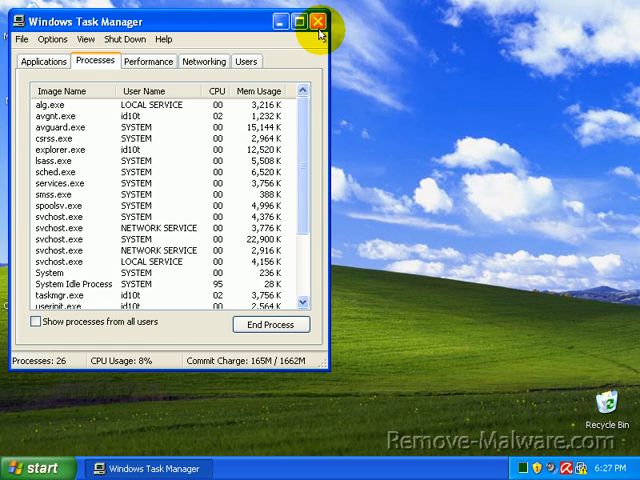
mouse_move(318, 20)
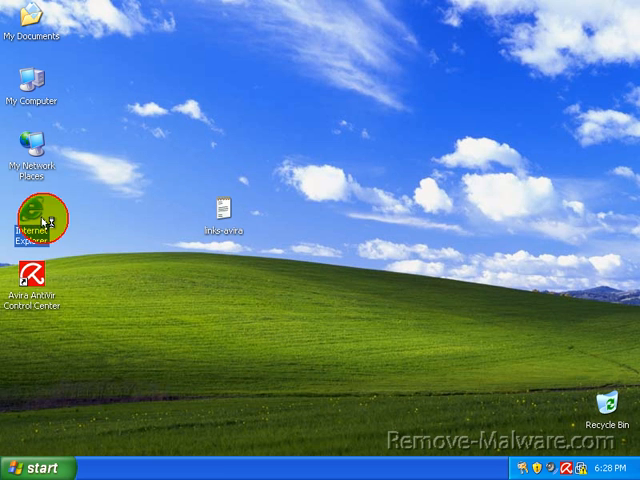
mouse_move(208, 130)
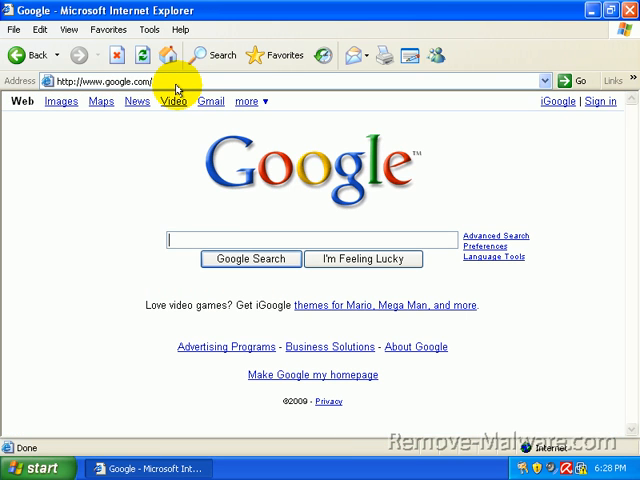
Step: Search Google for 'free antivirus'
text(free antiviru)
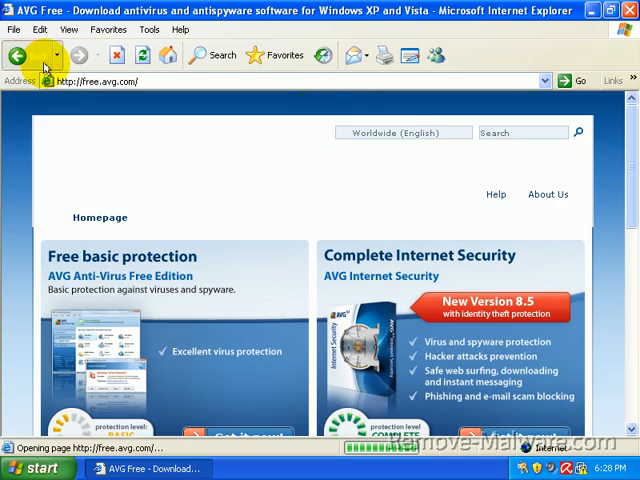
Step: Return to the free antivirus results and follow the BitDefender Free Edition link
click(22, 56)
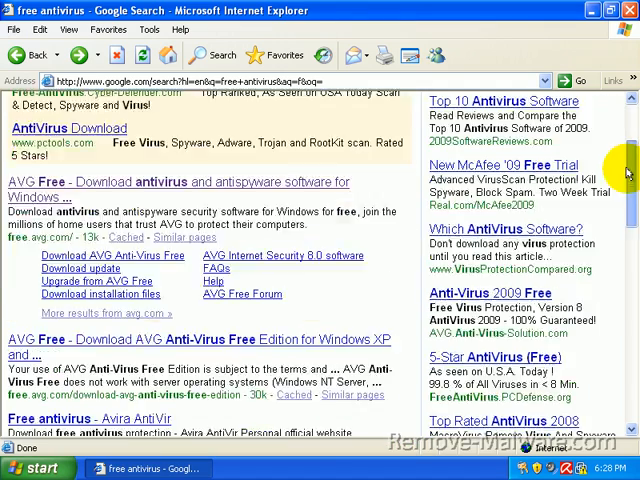
scroll(down, 3)
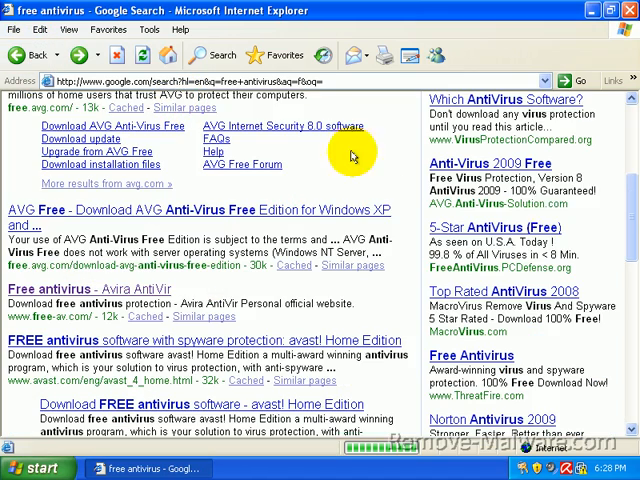
scroll(down, 3)
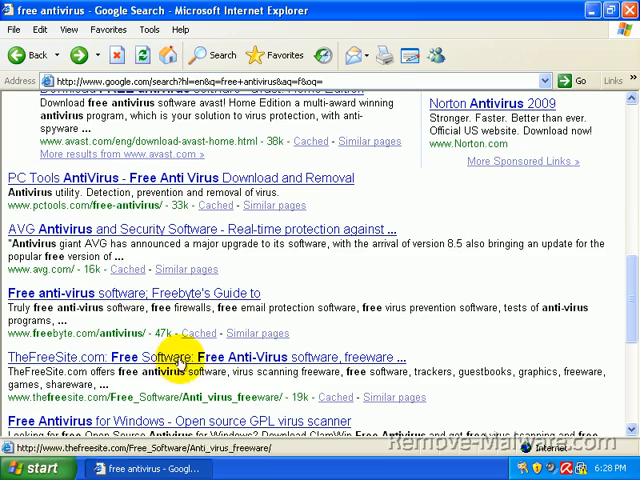
scroll(down, 3)
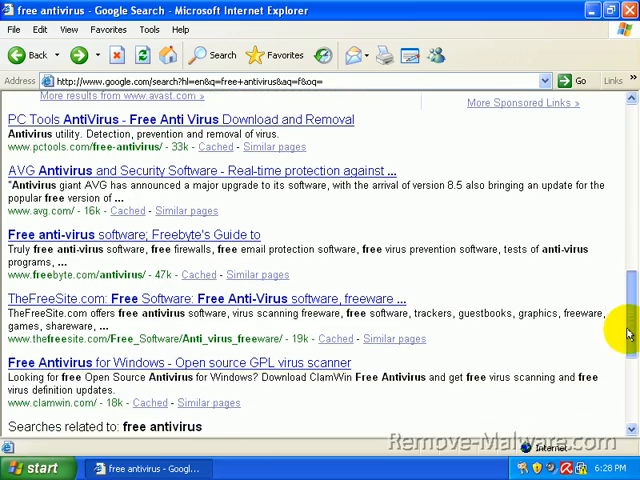
scroll(down, 3)
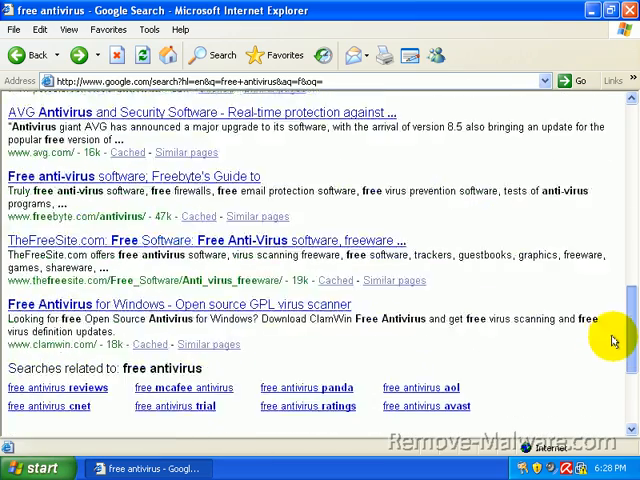
scroll(down, 3)
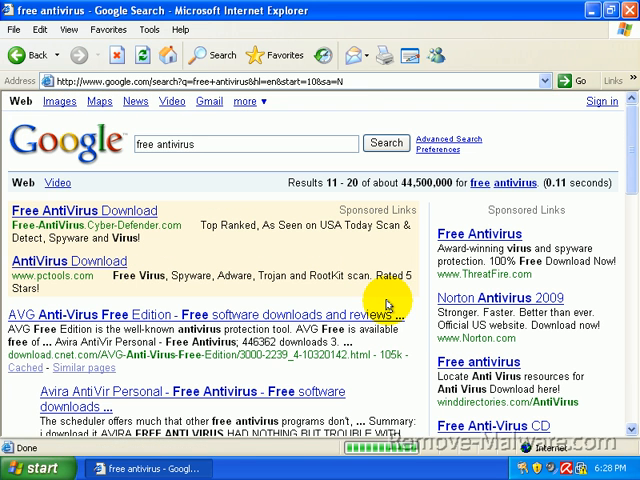
mouse_move(632, 160)
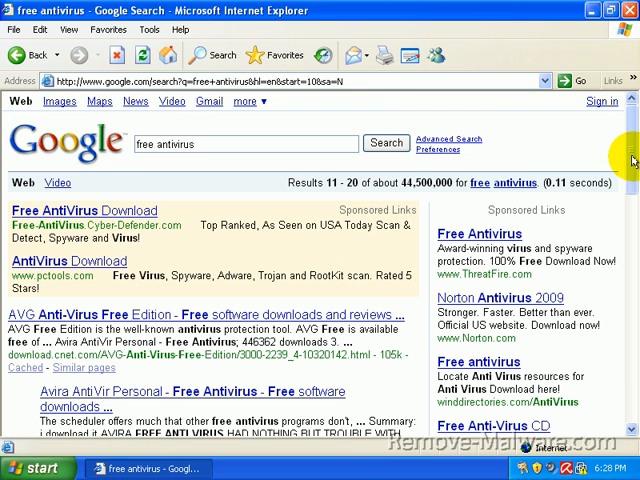
scroll(down, 3)
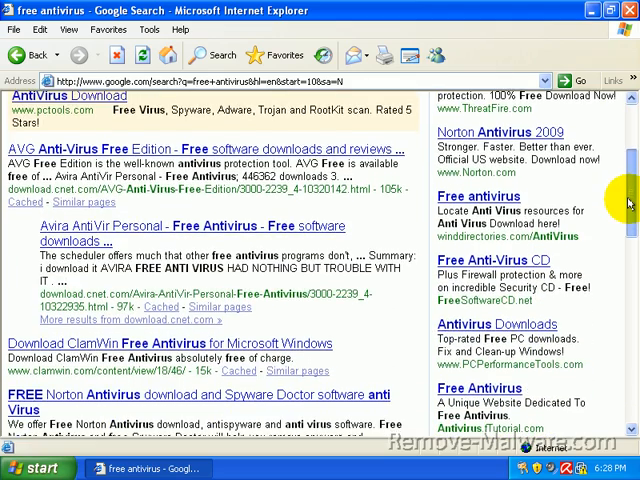
scroll(down, 3)
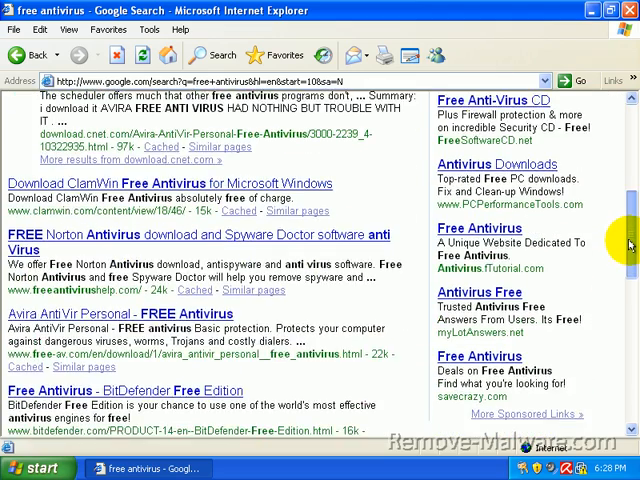
scroll(down, 3)
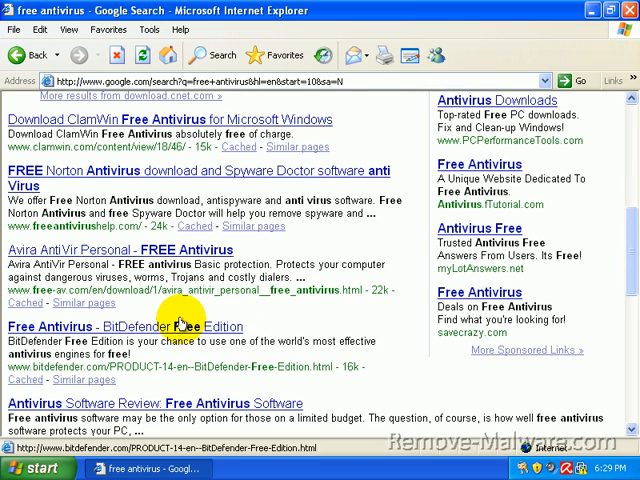
click(116, 328)
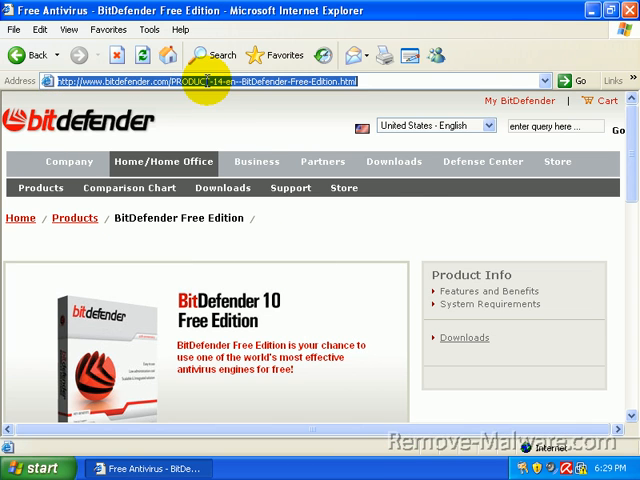
Step: Go to facebook.com to confirm the browser loads it without redirection
text(facebook.com/)
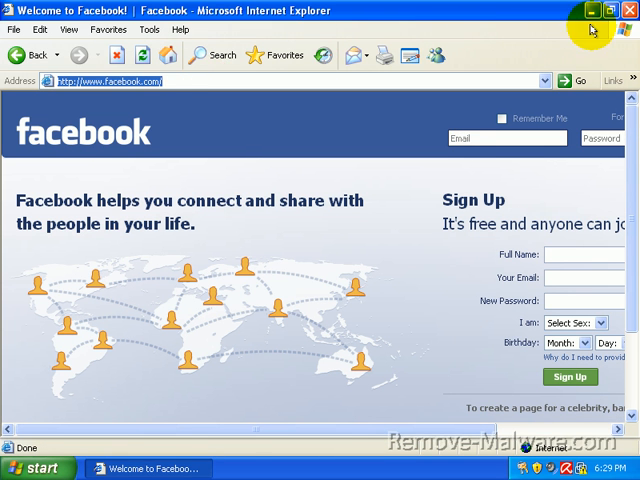
Step: Close the browser, move the desktop file icon to the top, and sweep selection boxes over the clean desktop
click(624, 10)
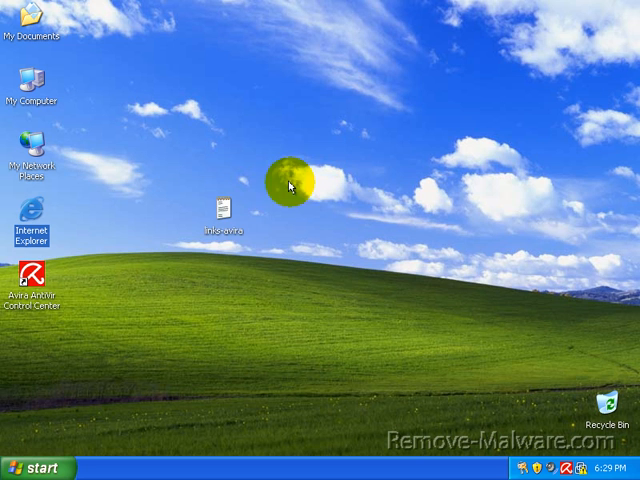
drag(216, 210, 504, 330)
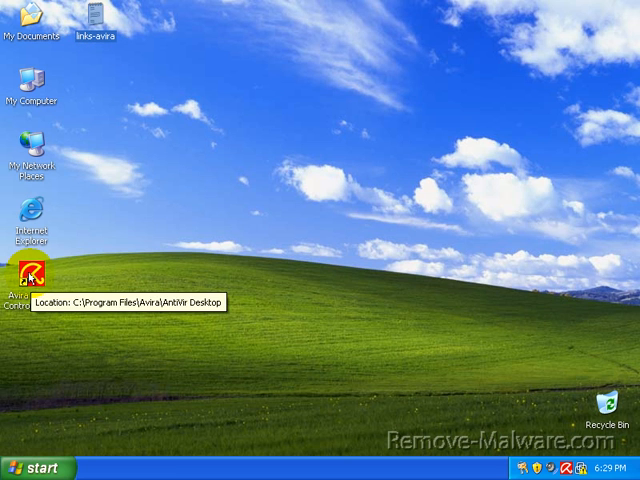
mouse_move(256, 224)
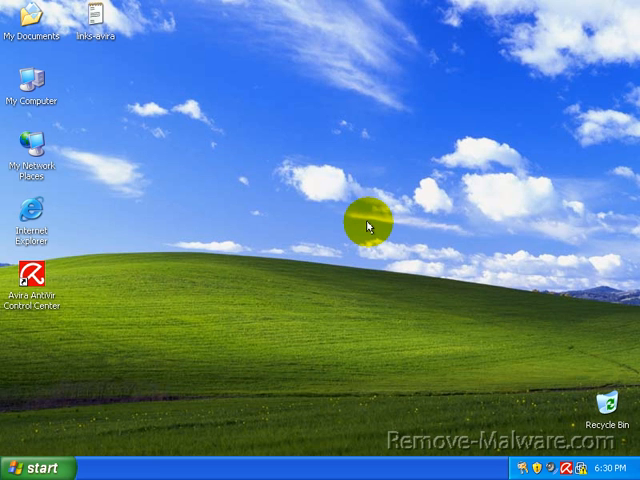
drag(372, 224, 272, 142)
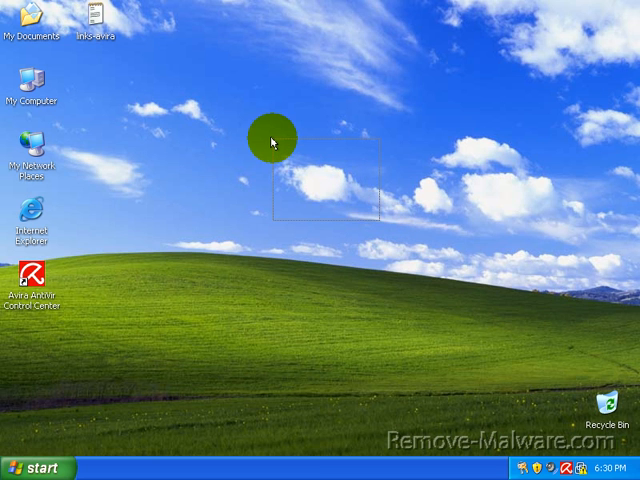
mouse_move(378, 208)
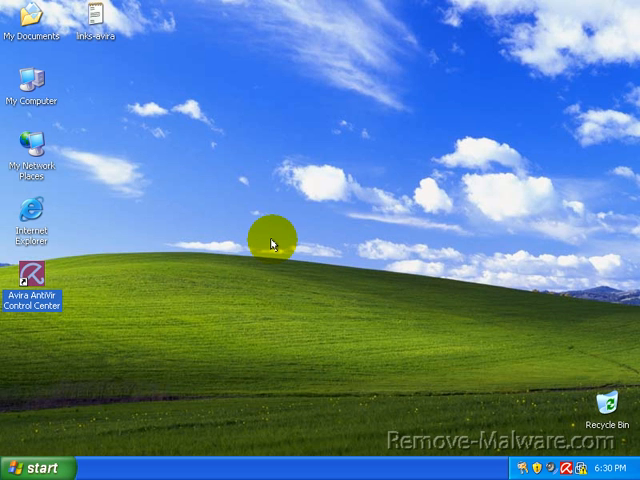
mouse_move(270, 242)
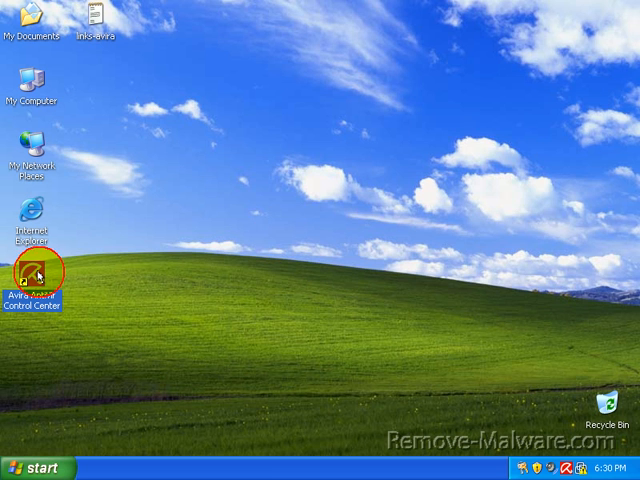
mouse_move(274, 168)
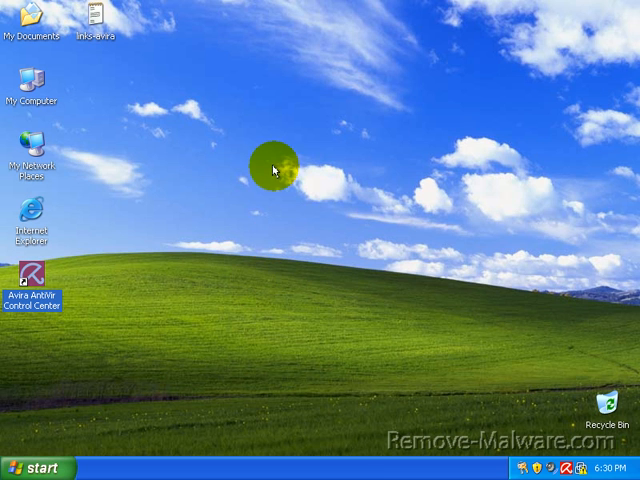
drag(276, 168, 372, 230)
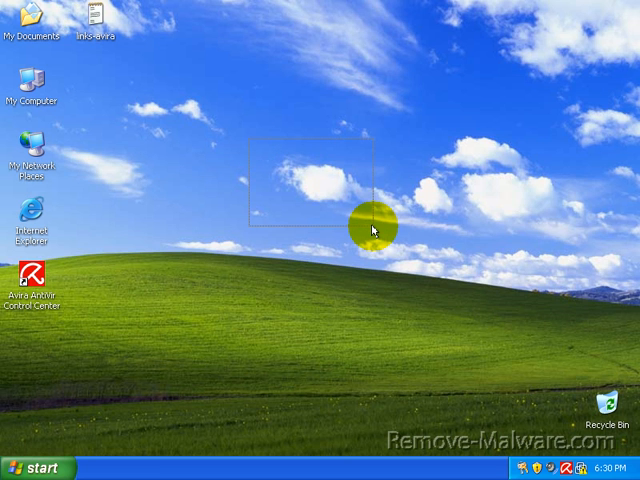